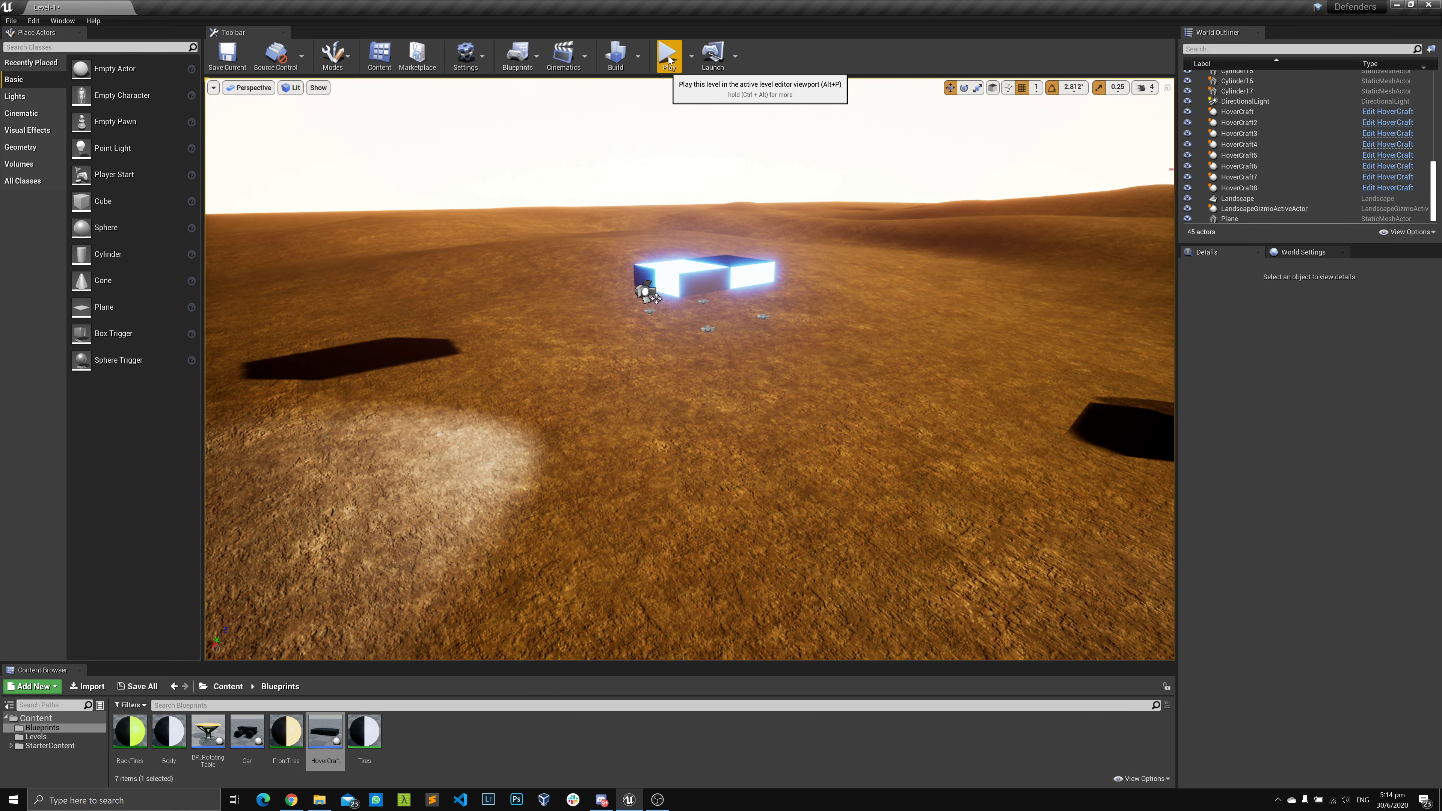
Play-test the level twice to observe how the hovercrafts currently behave.
click(669, 55)
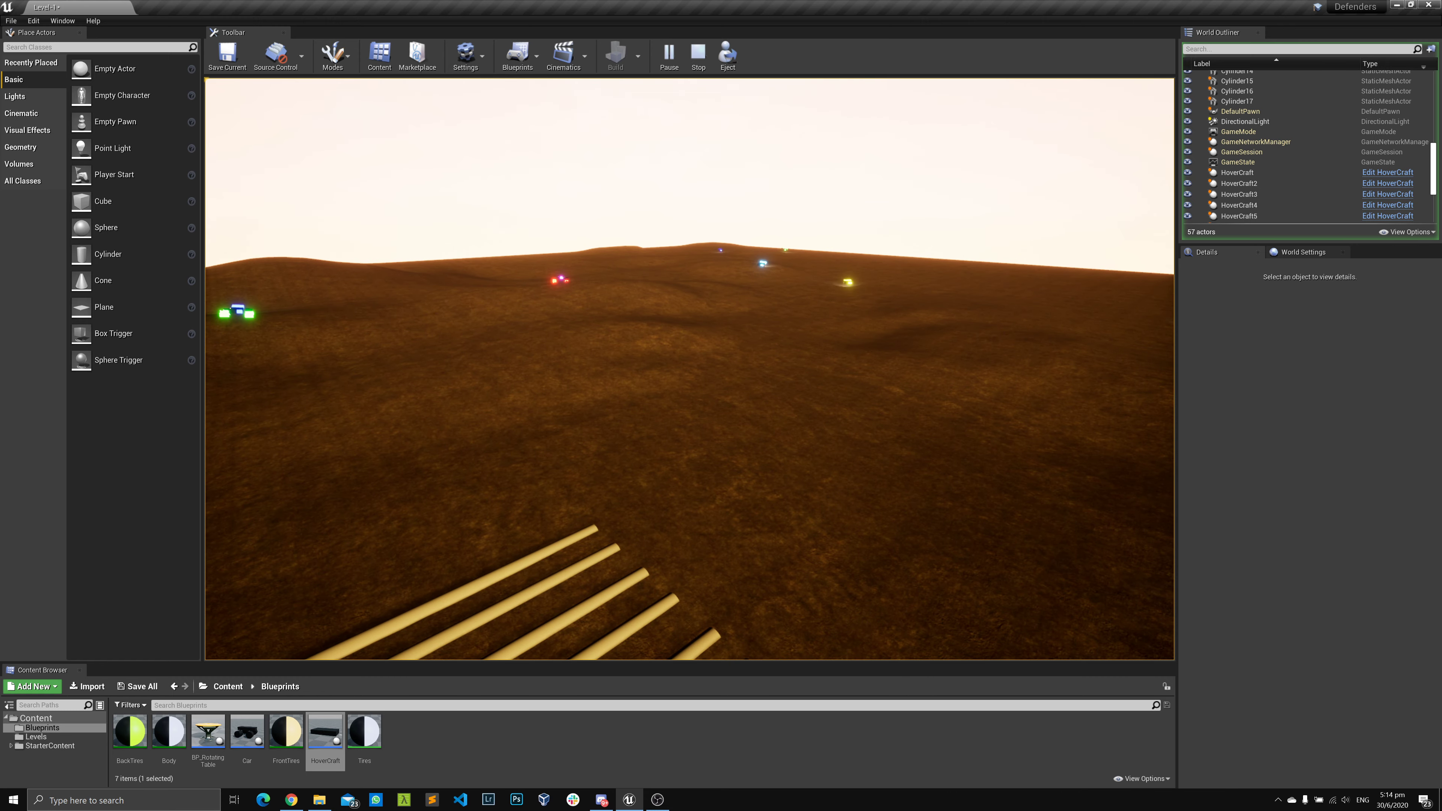
click(697, 52)
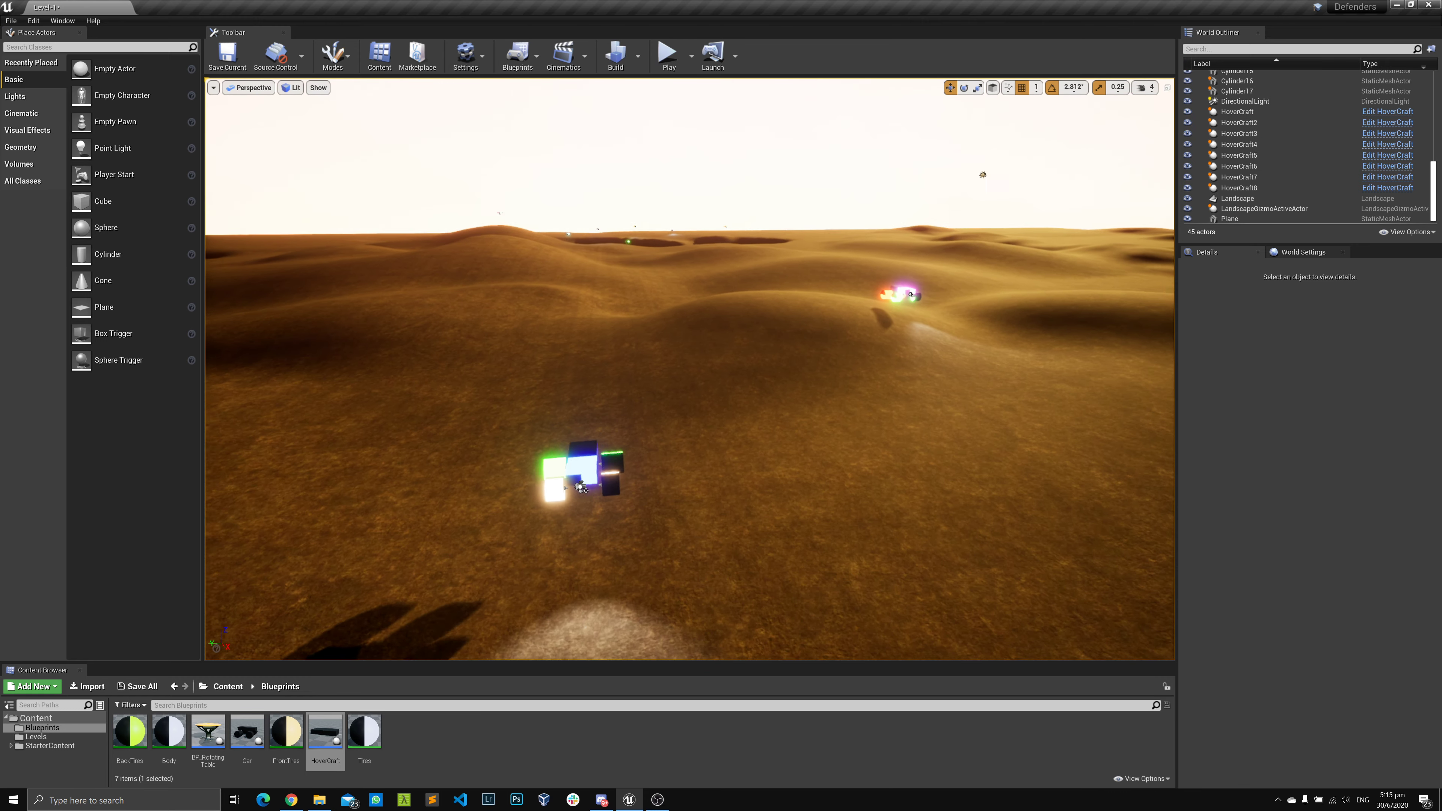
click(667, 53)
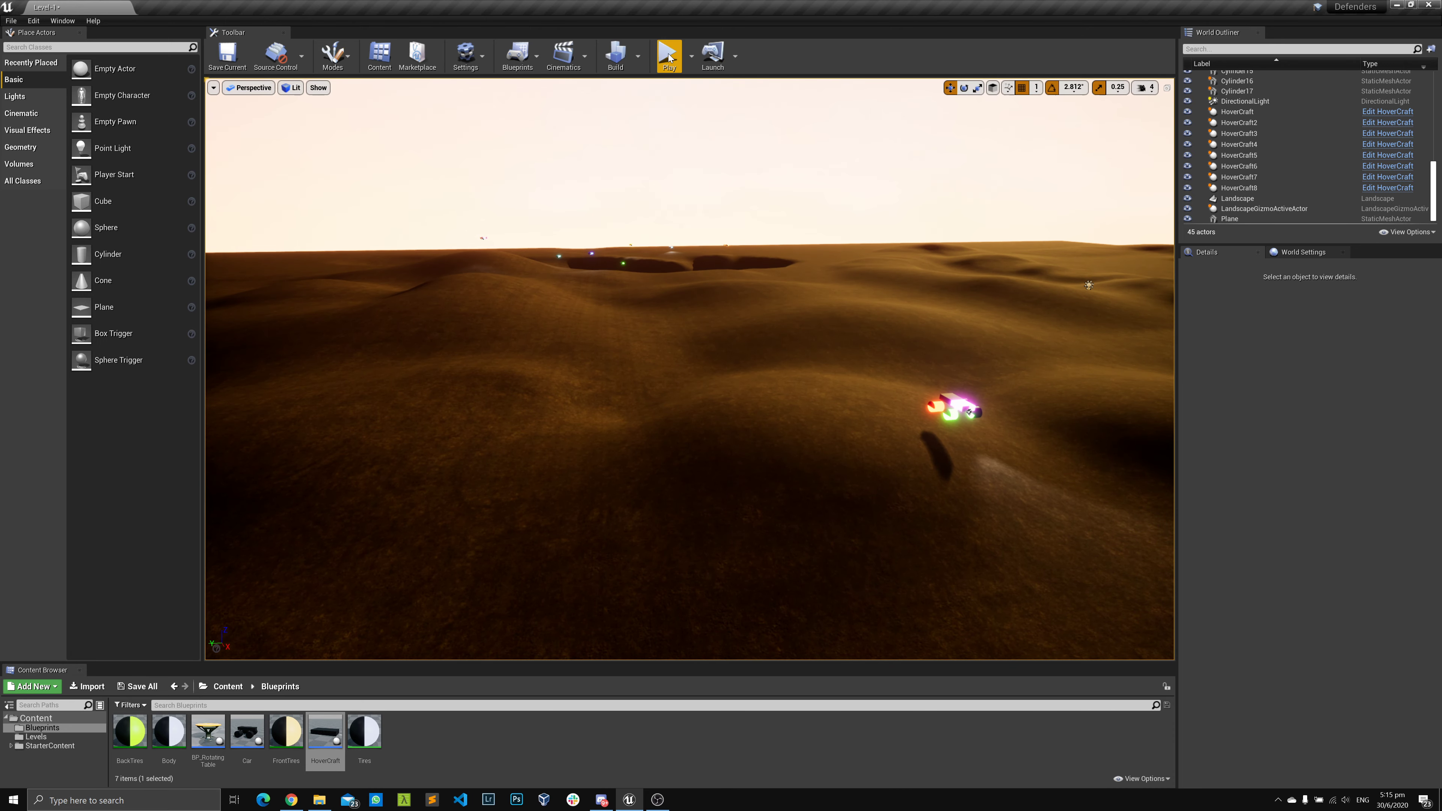
click(669, 55)
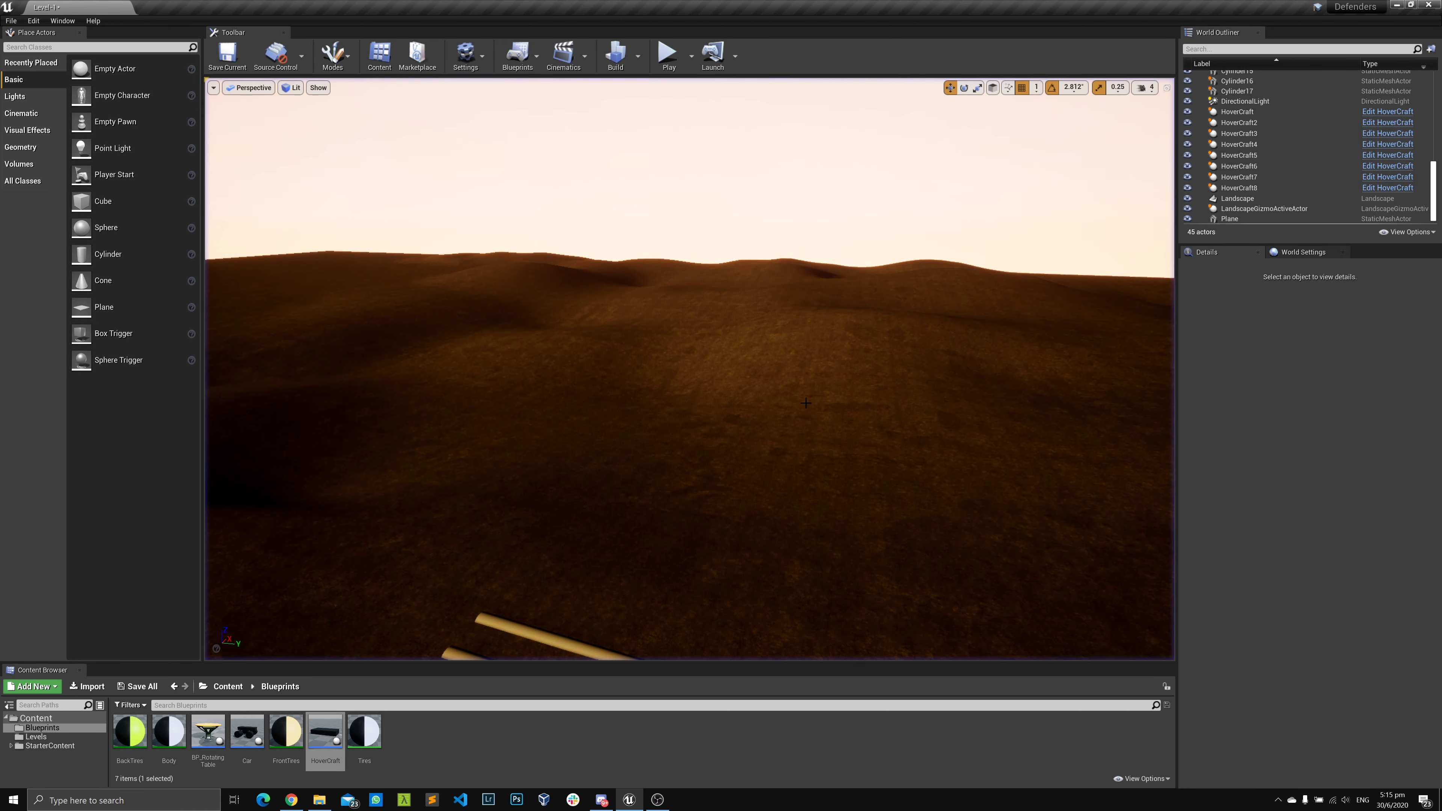
Bring up the HoverCraft blueprint's 3D viewport and select the Wheel_FL component.
double_click(324, 729)
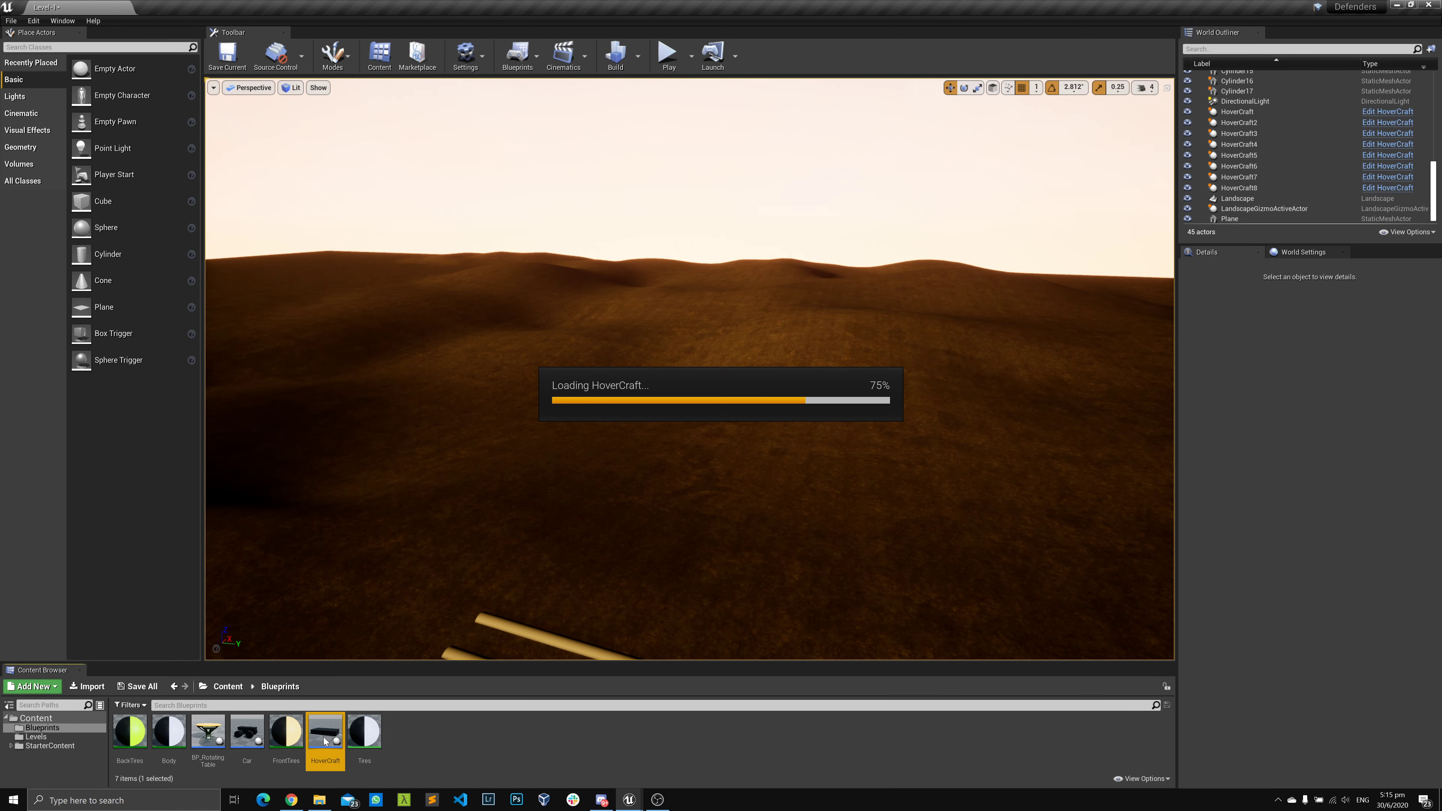
double_click(324, 729)
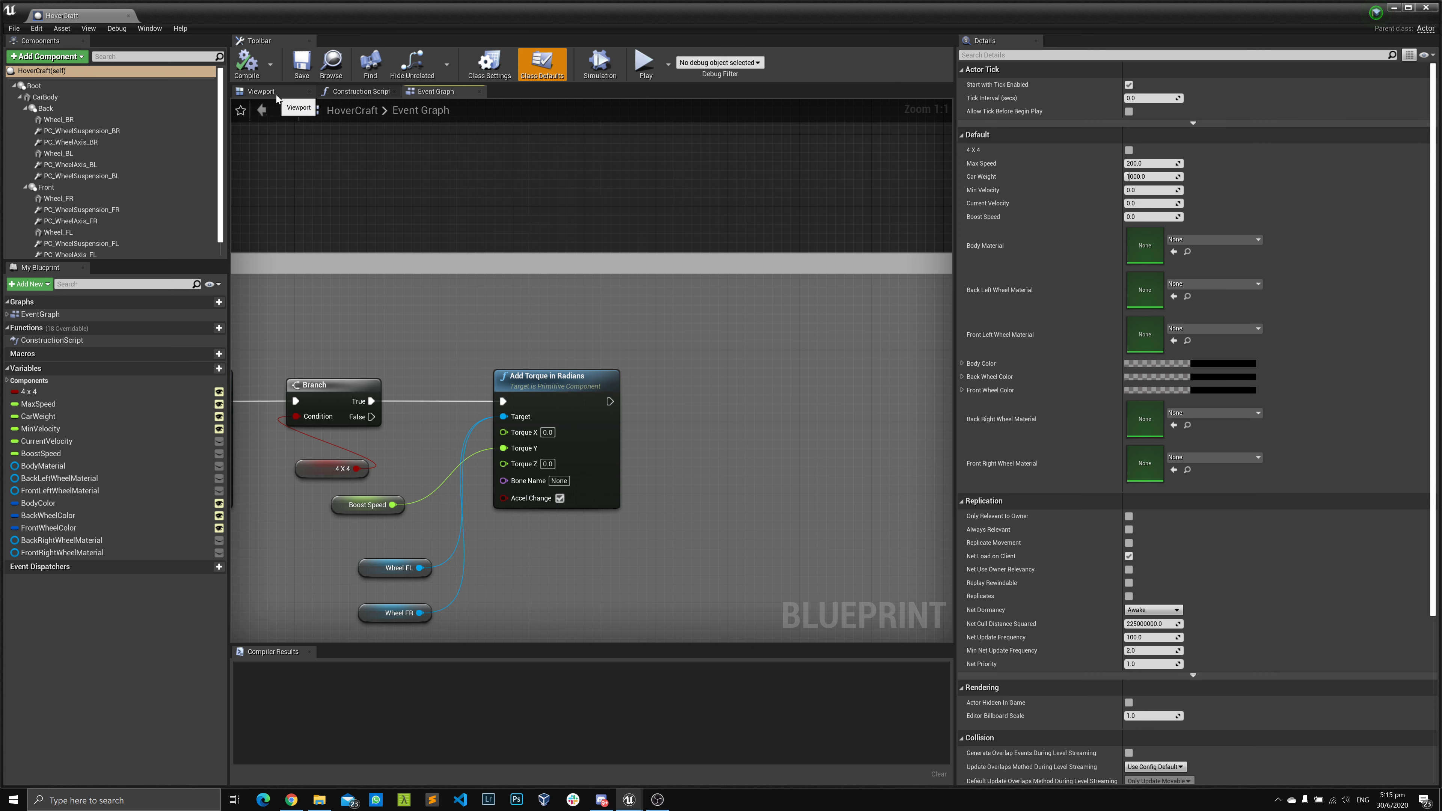
click(261, 91)
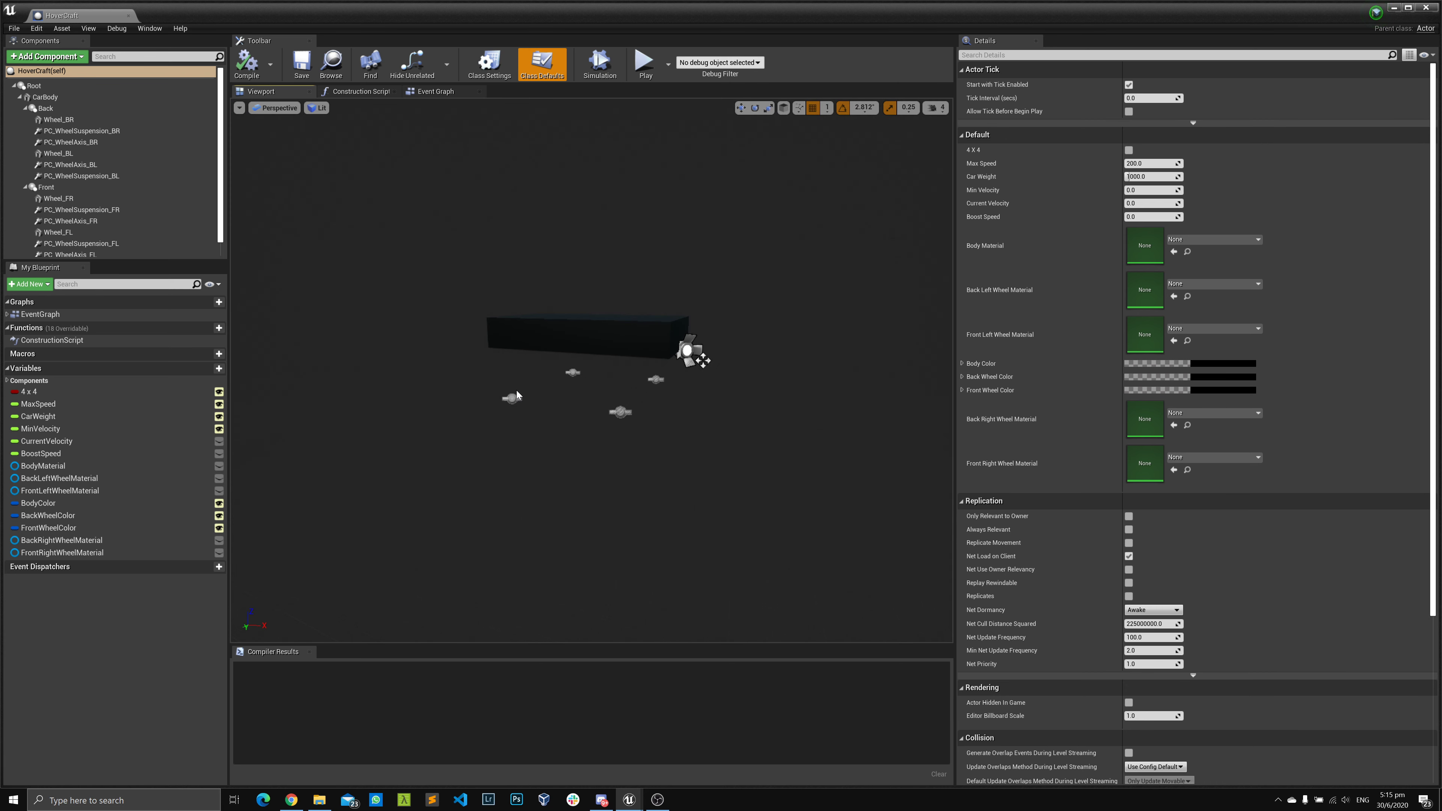
click(56, 165)
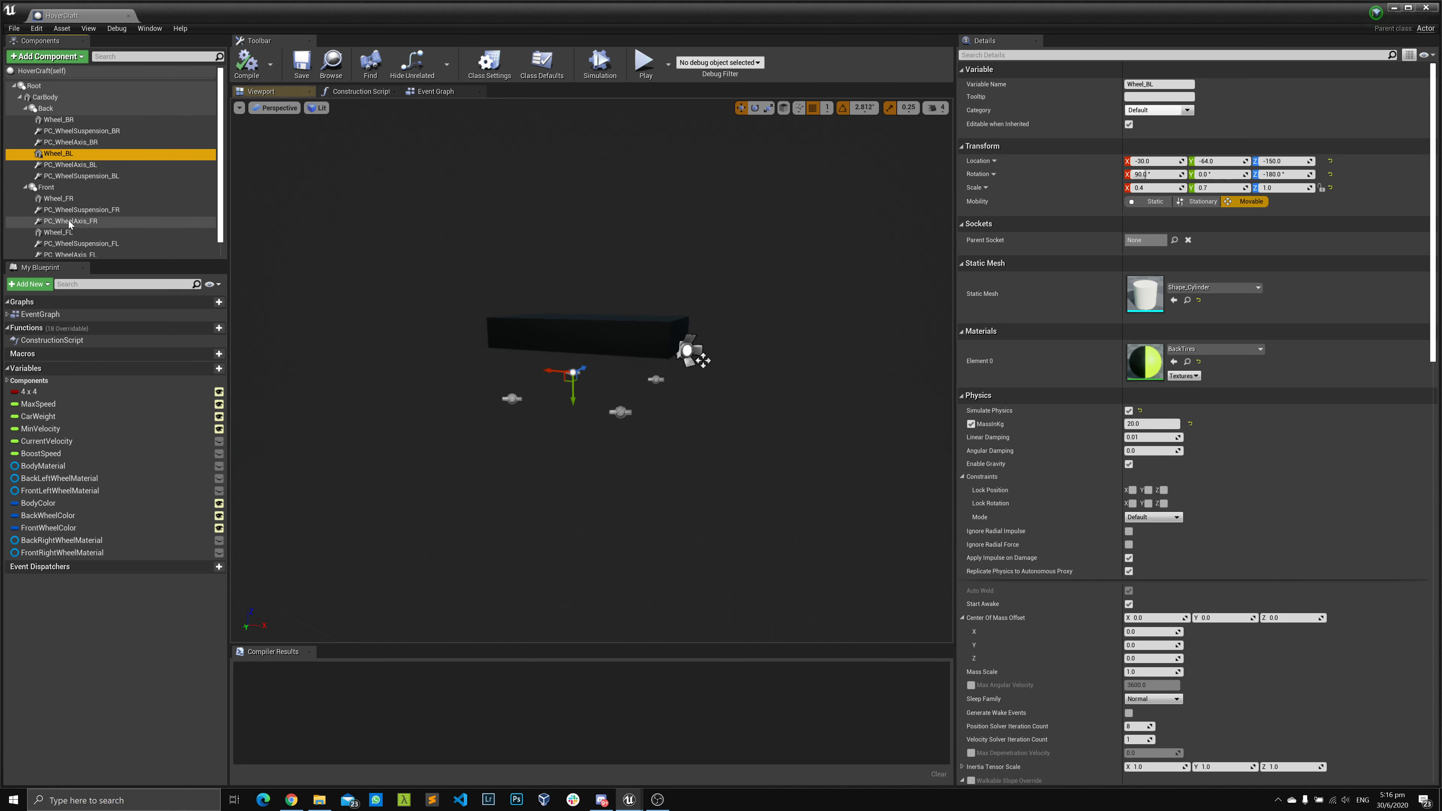
click(58, 232)
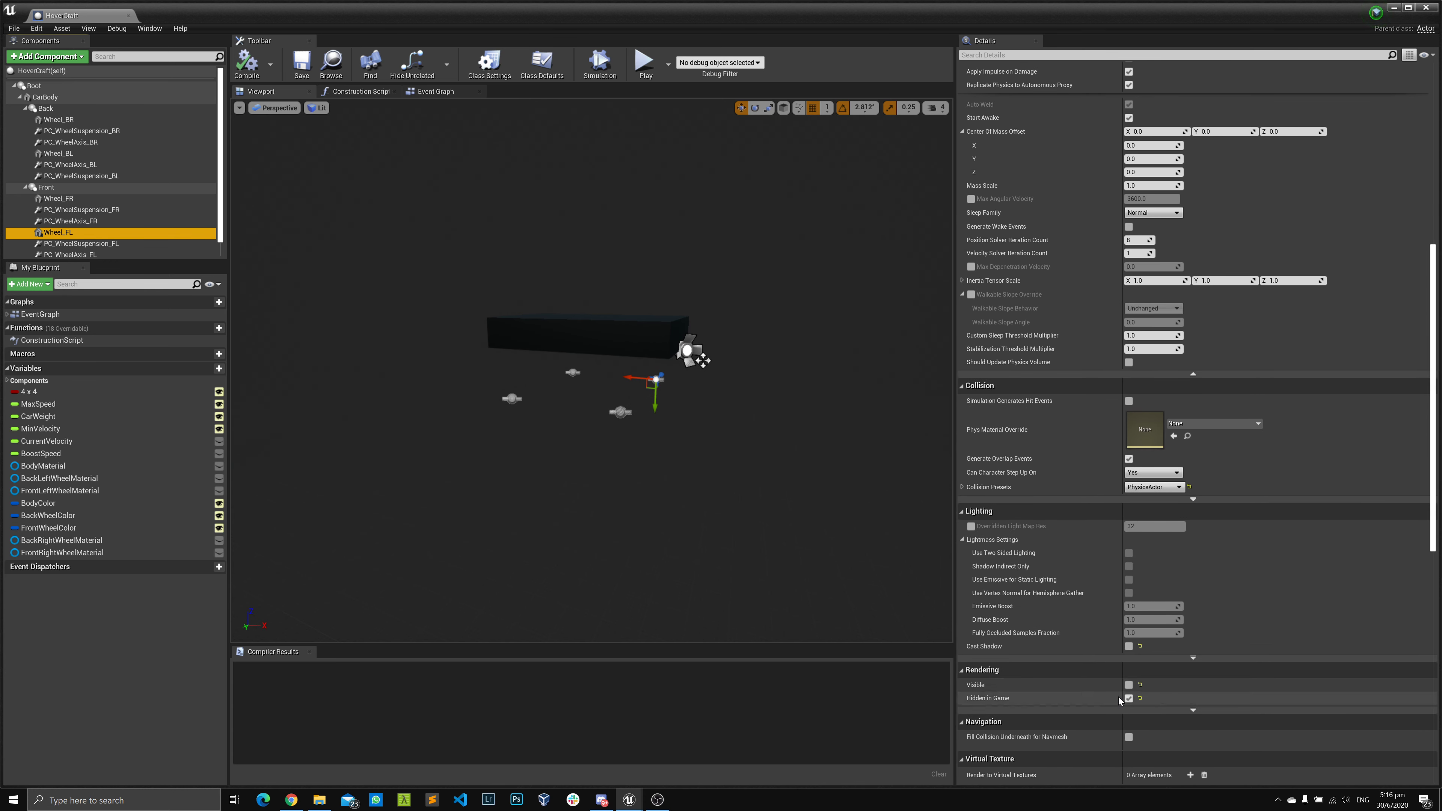
Enable Rendering > Hidden in Game on the front-left wheel and recompile the blueprint.
click(1129, 697)
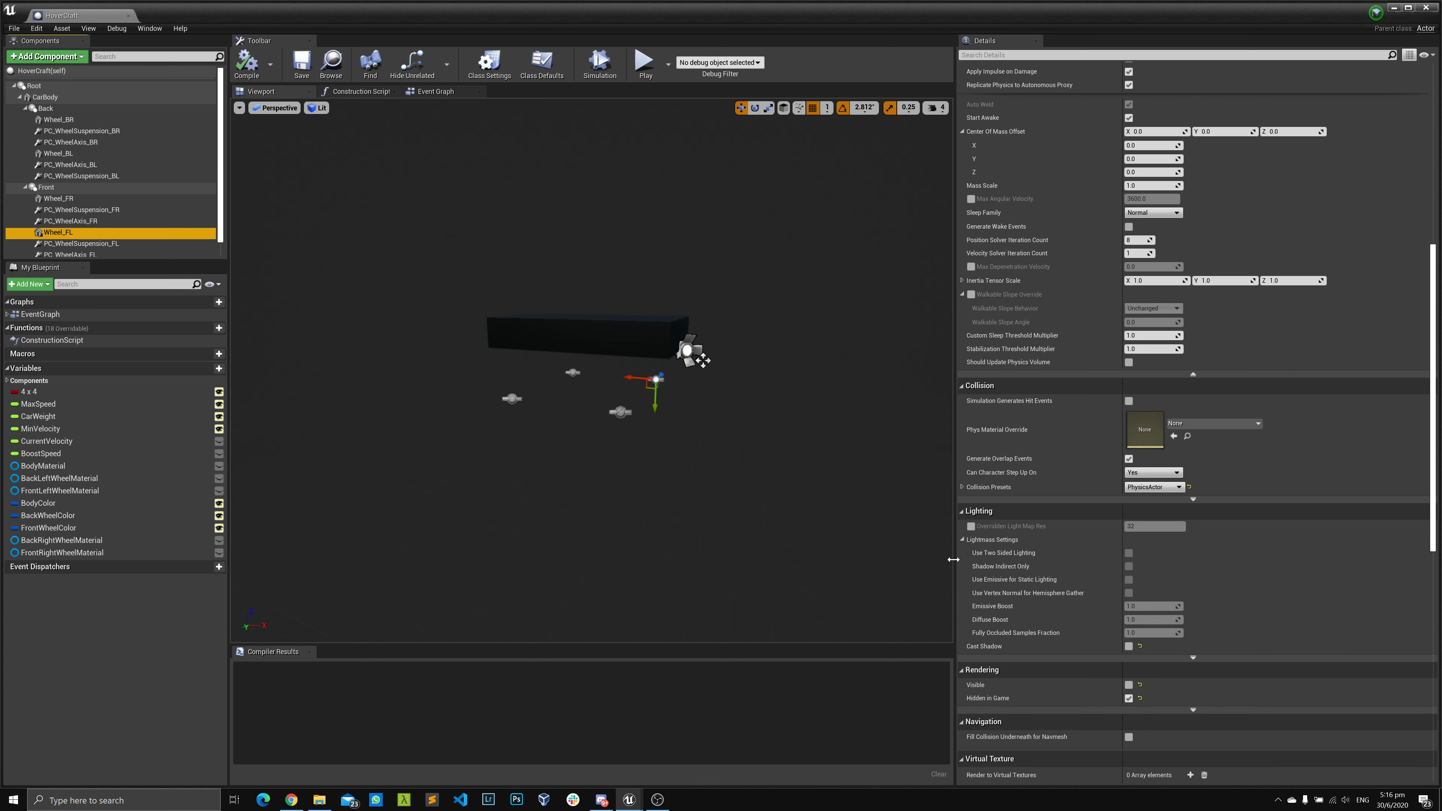
click(1130, 685)
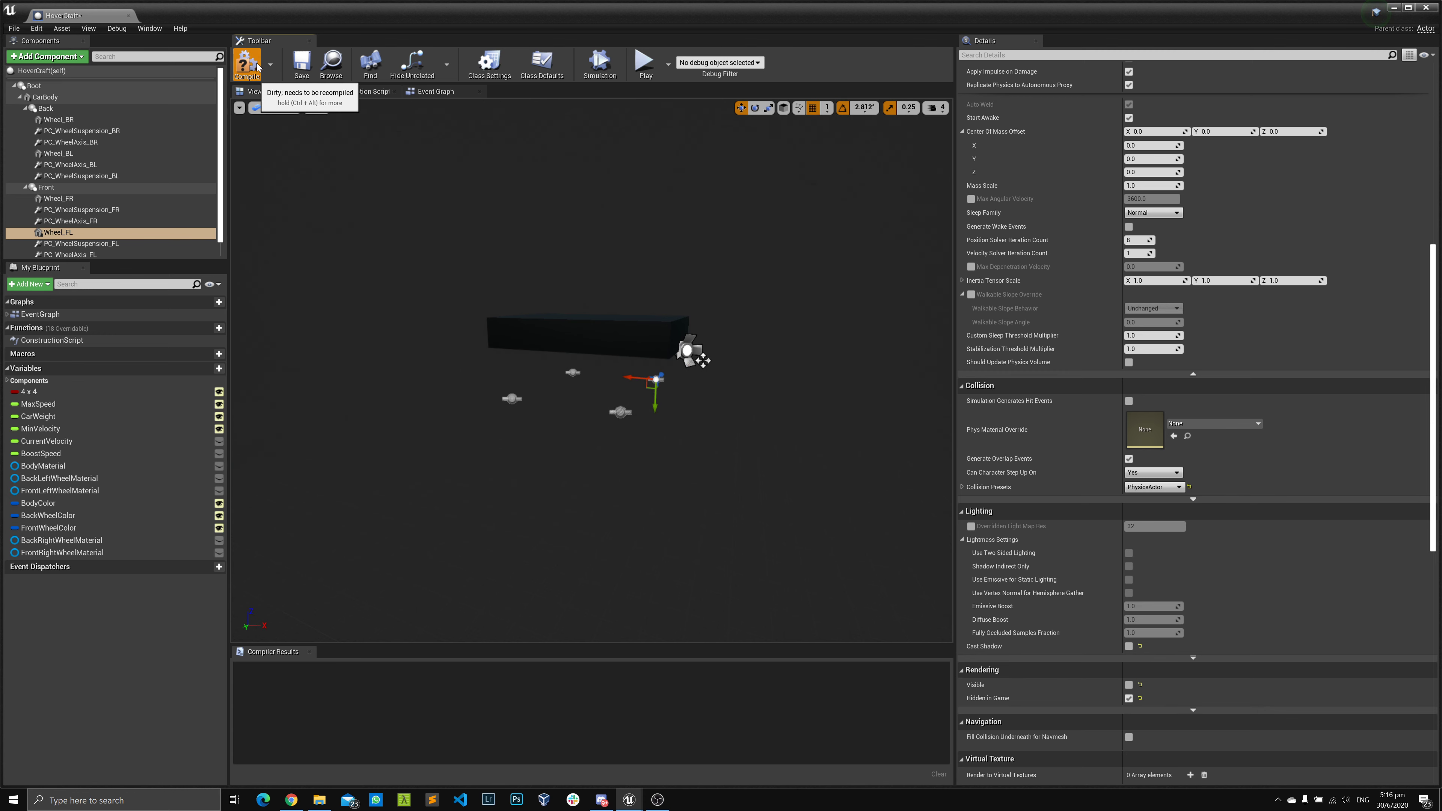
click(247, 65)
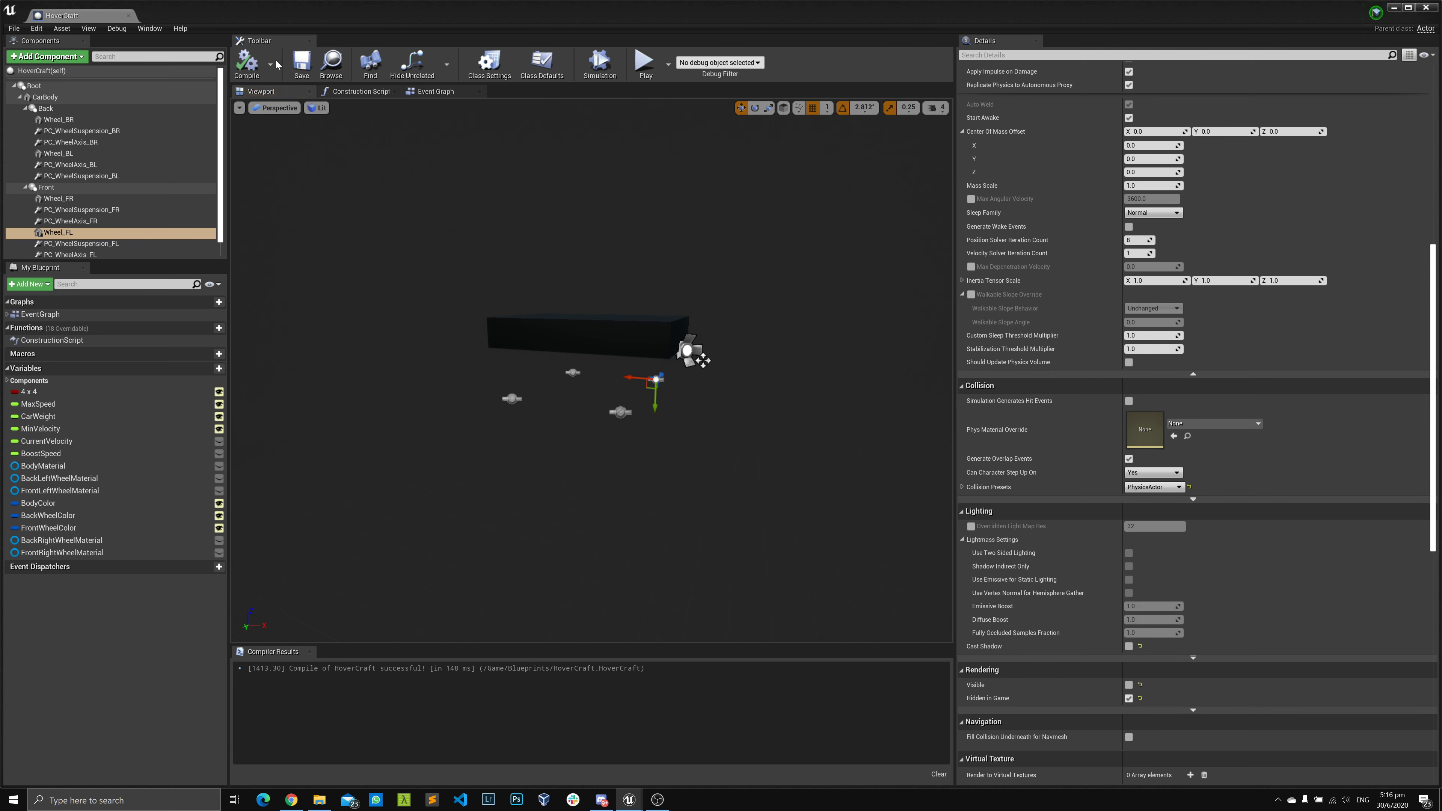
mouse_move(361, 91)
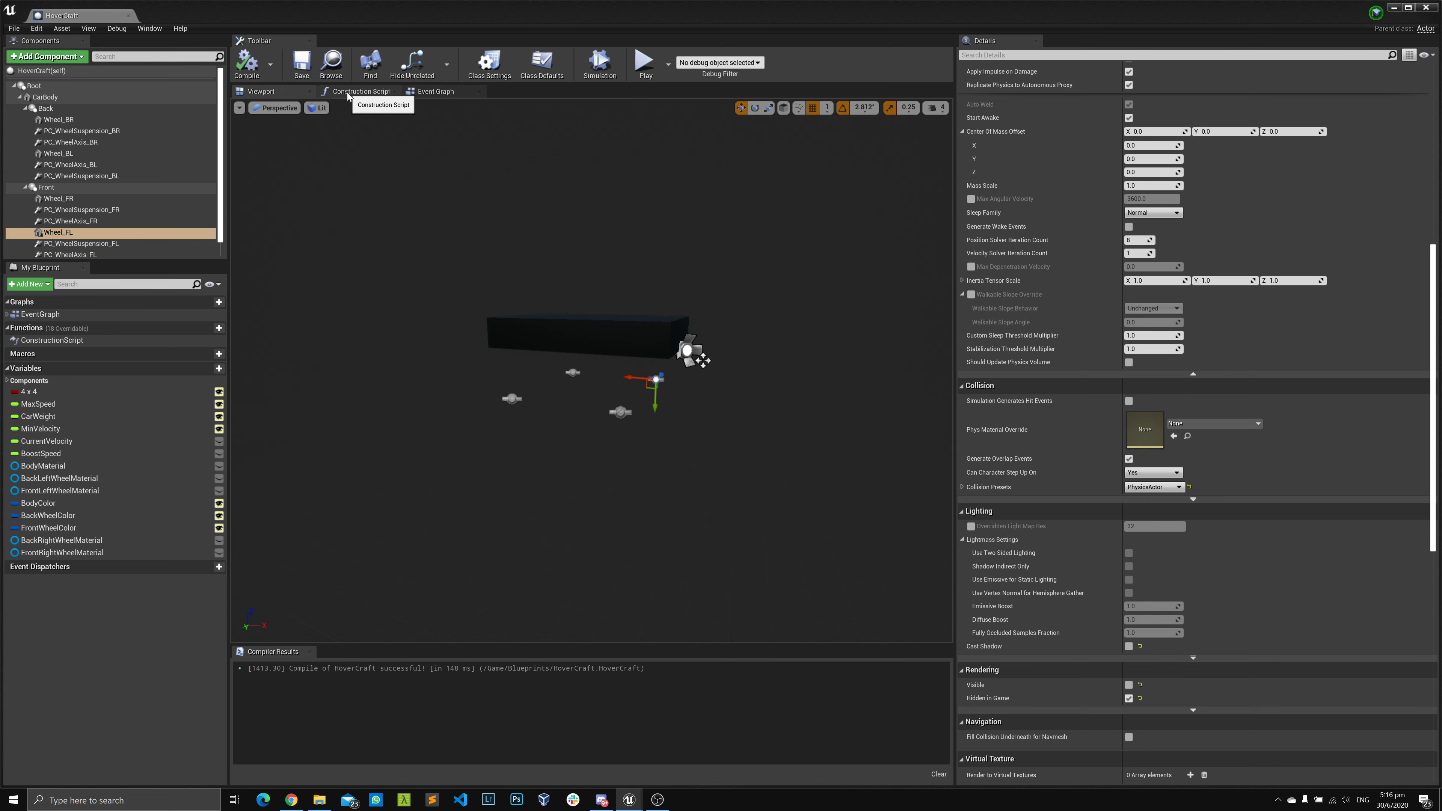
In the event graph, wire CarBody into a Set Angular Damping node after Add Torque with In Damping 5.0.
click(434, 91)
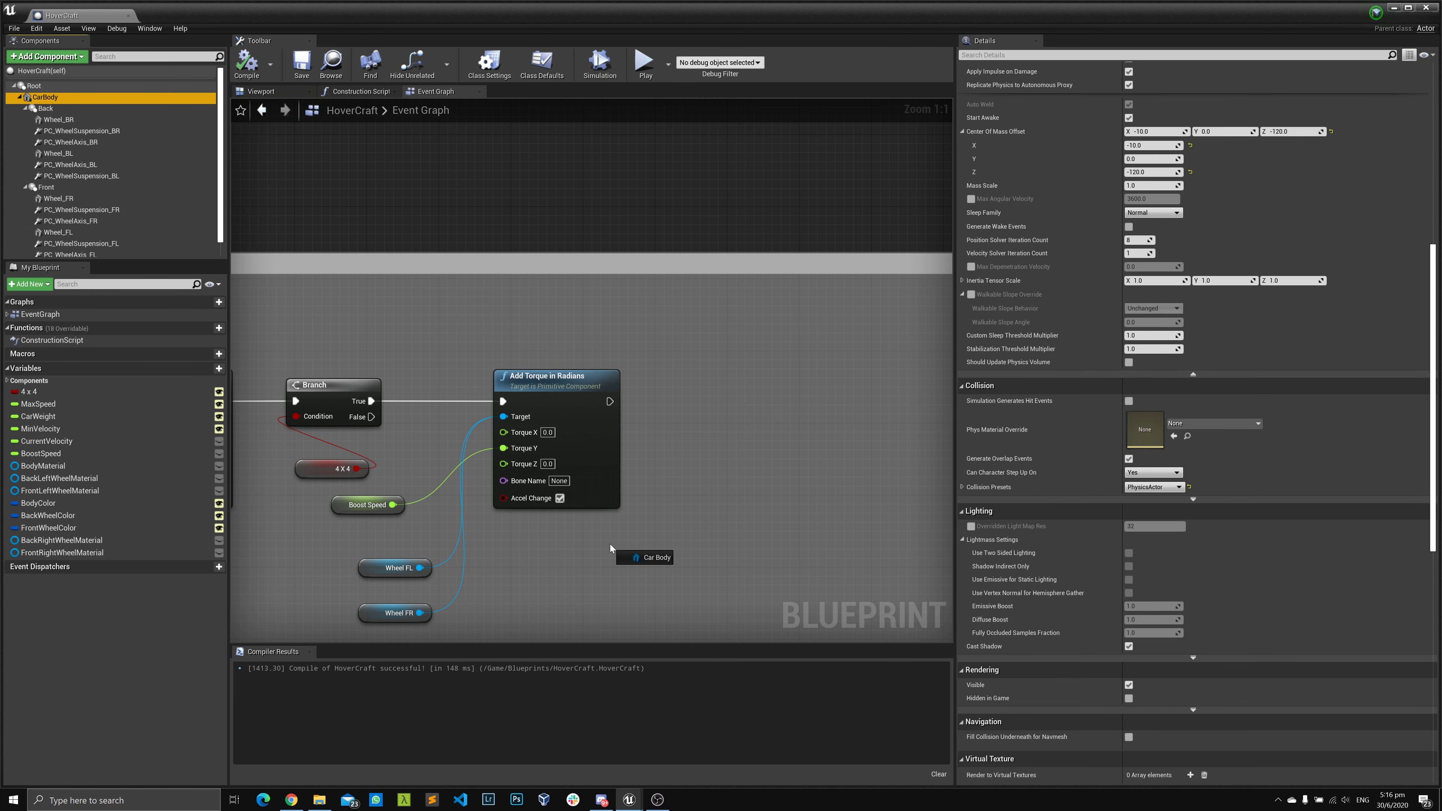
click(646, 550)
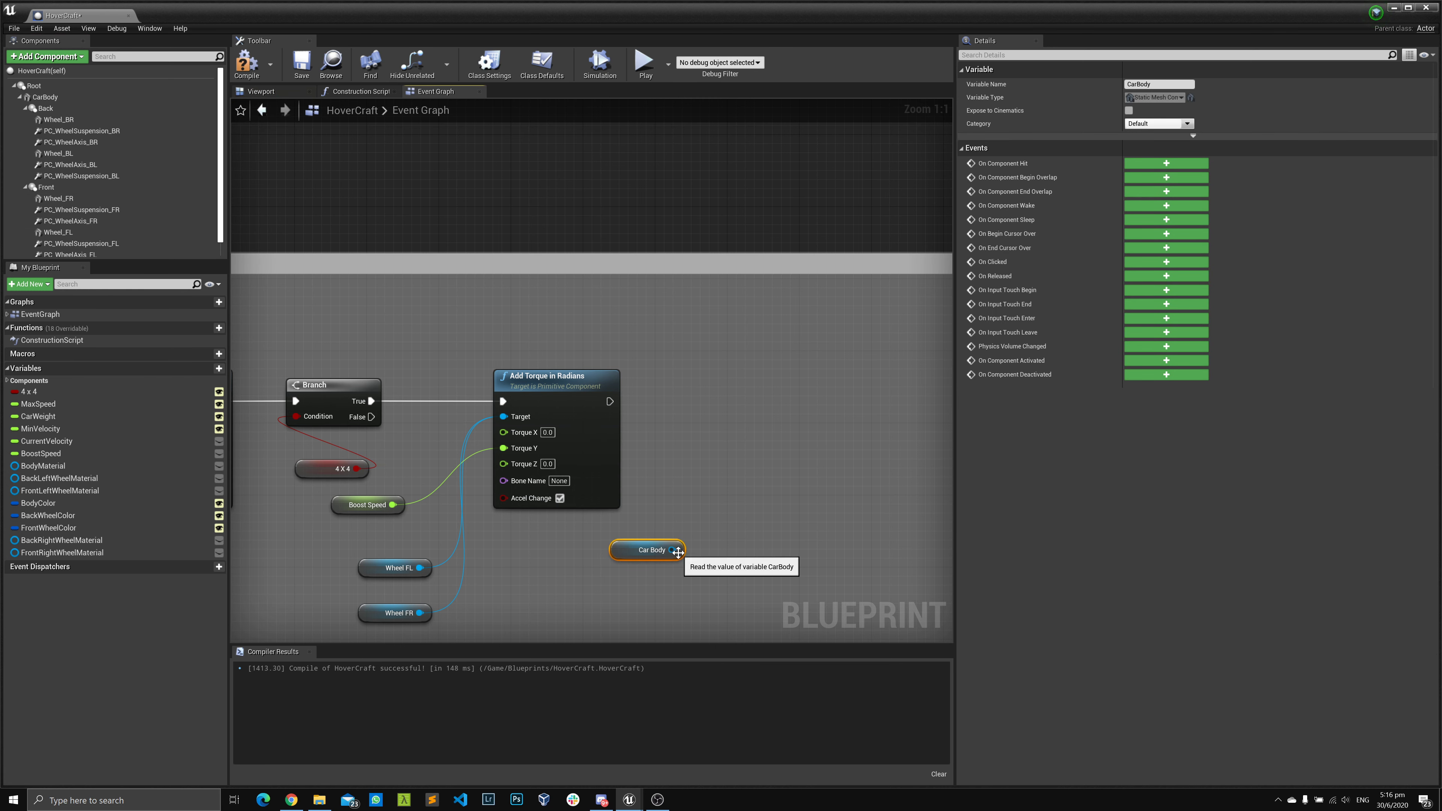
drag(676, 549, 717, 483)
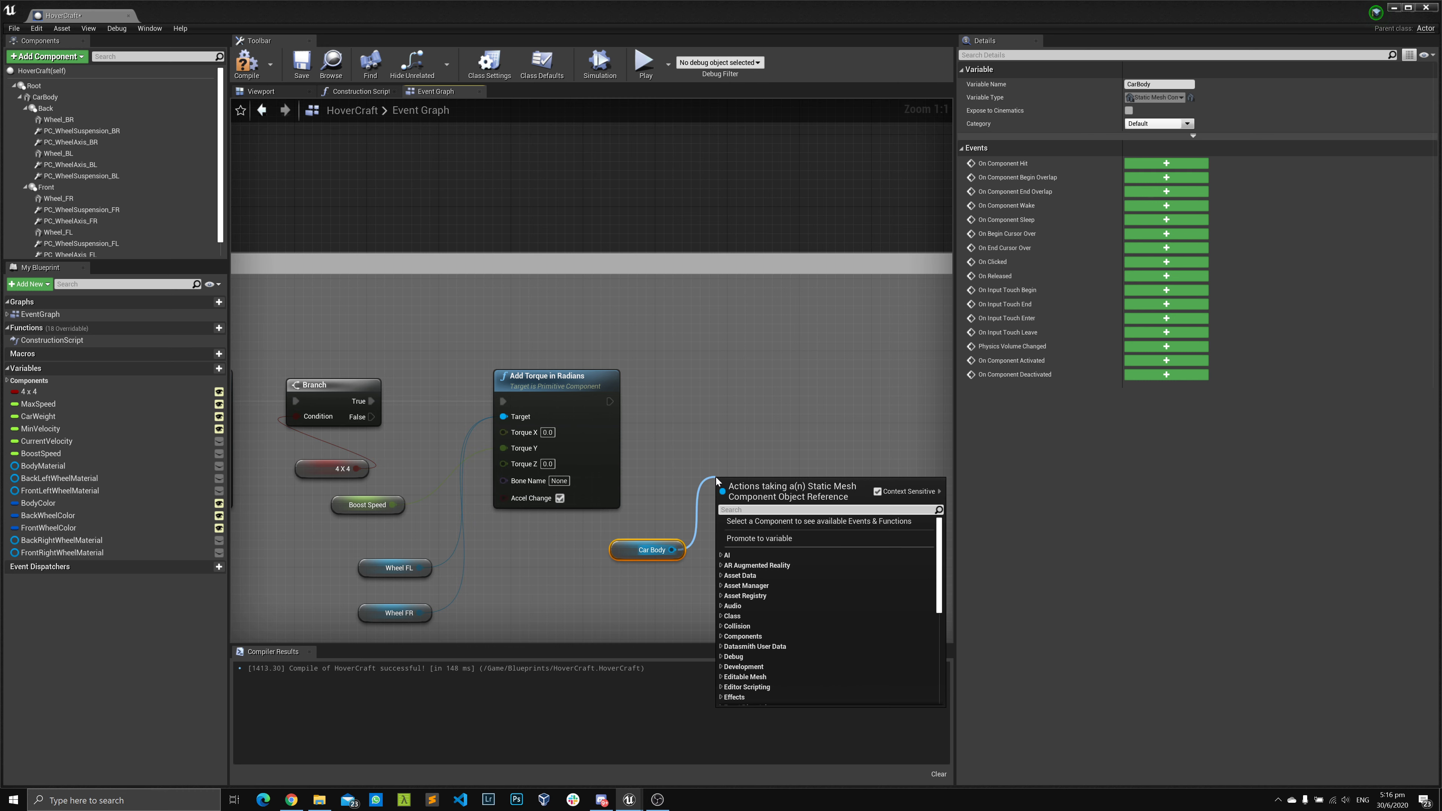
text(set dam)
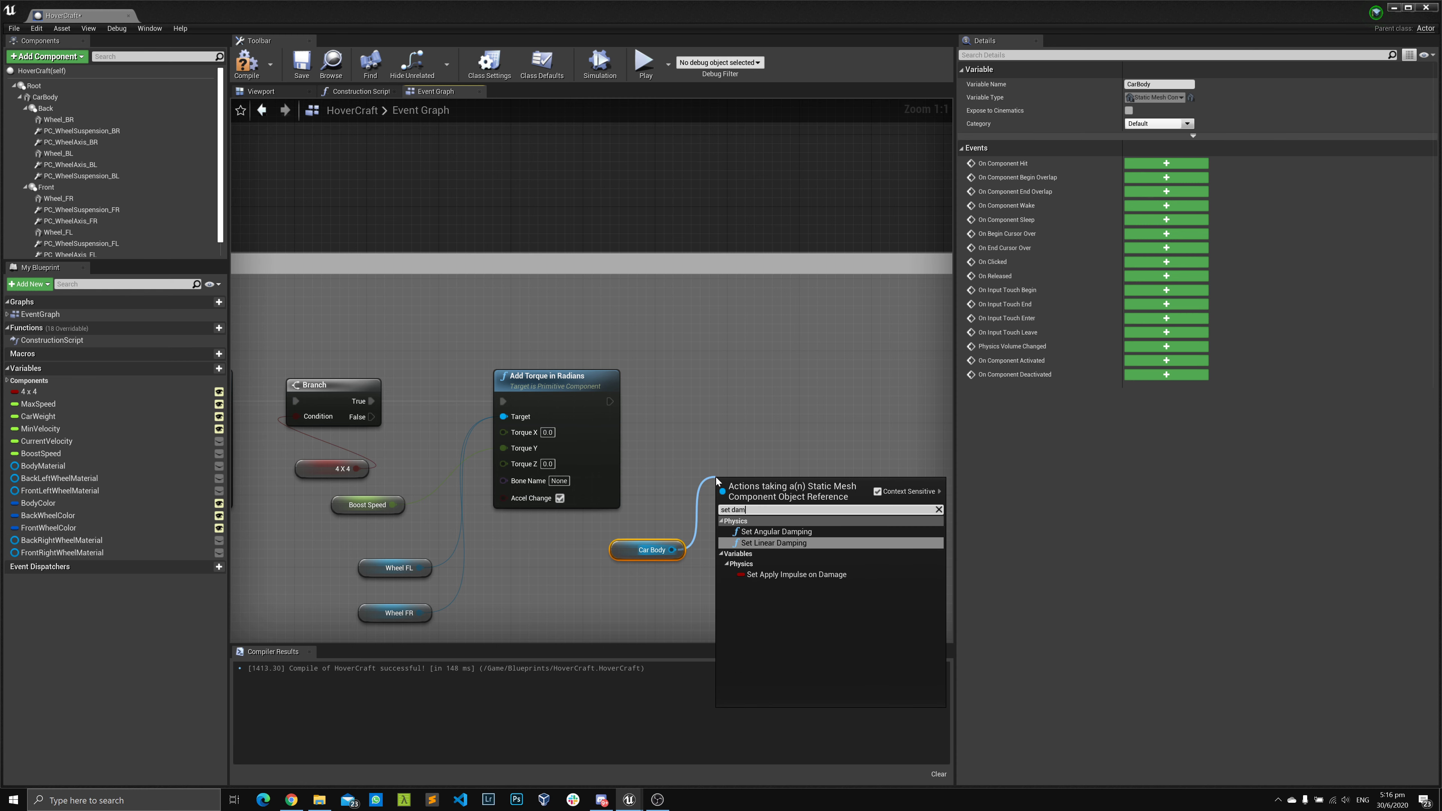
mouse_move(773, 531)
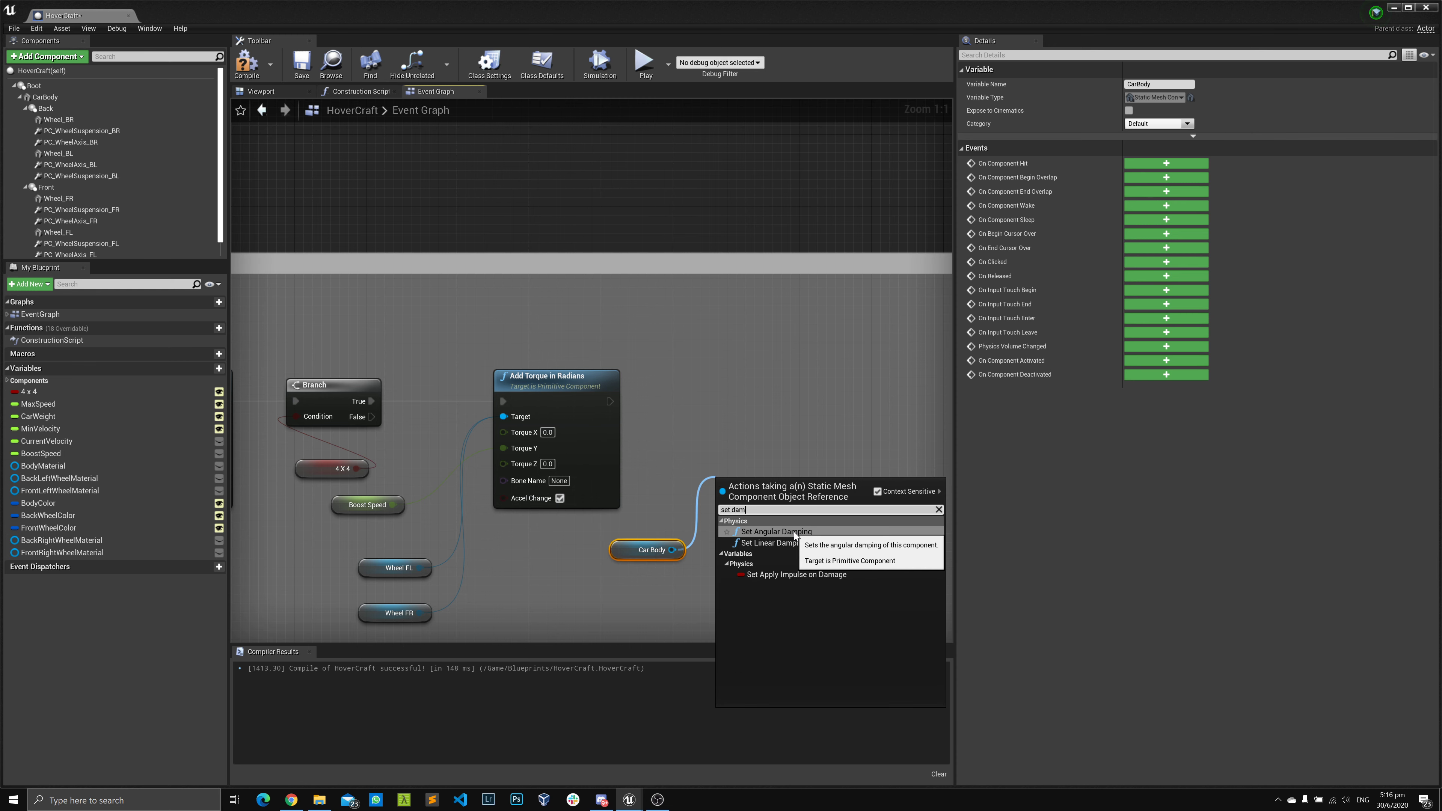
mouse_move(773, 542)
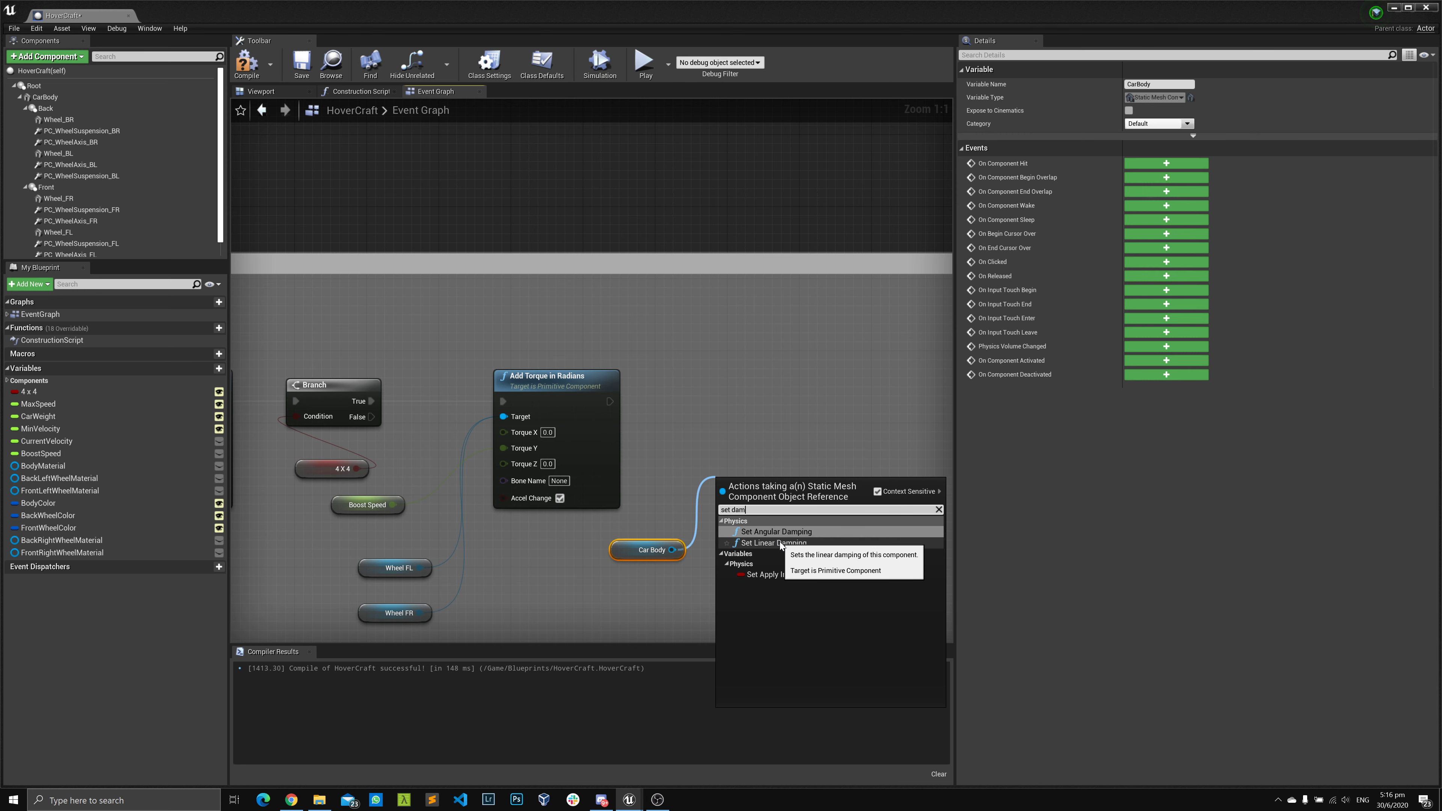
mouse_move(775, 532)
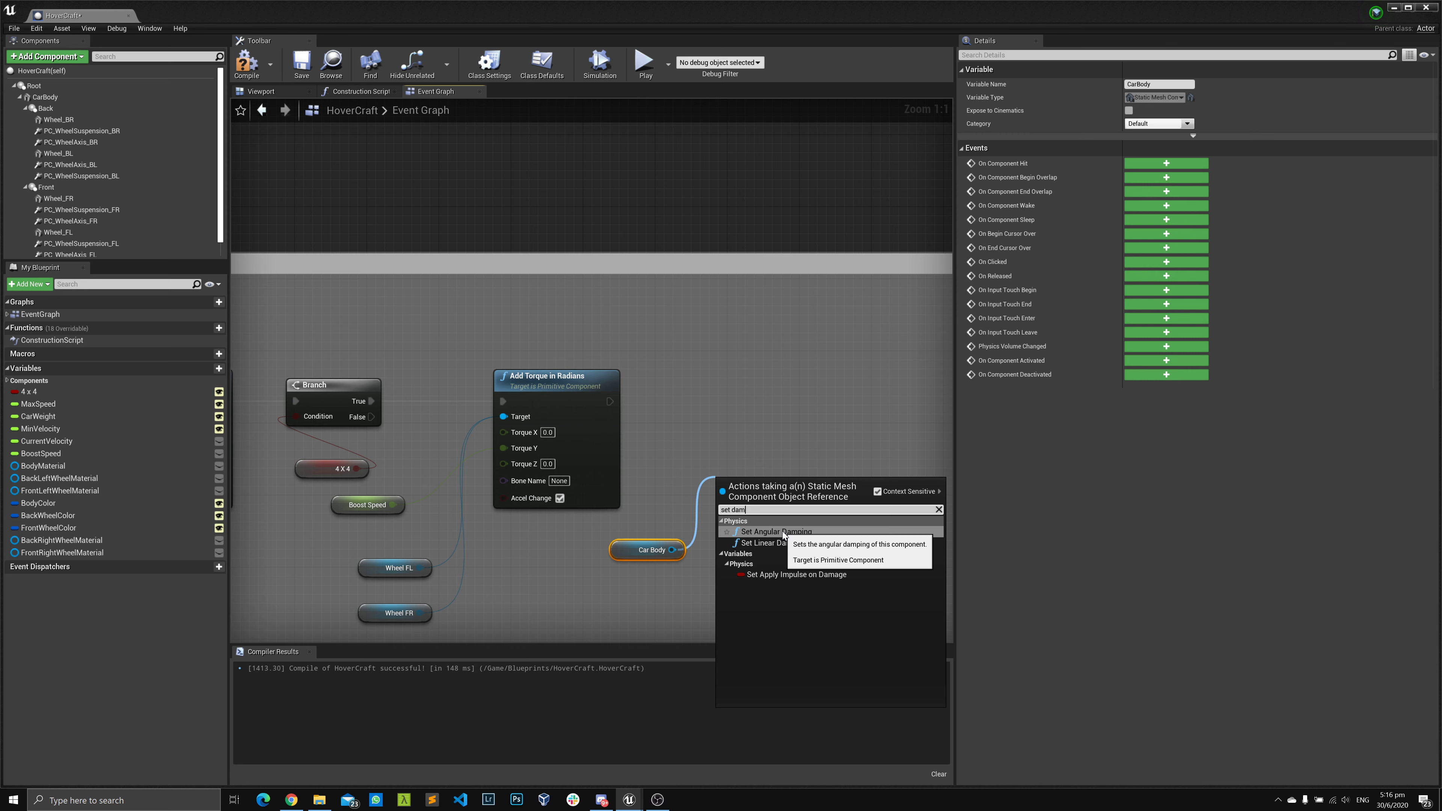
click(776, 531)
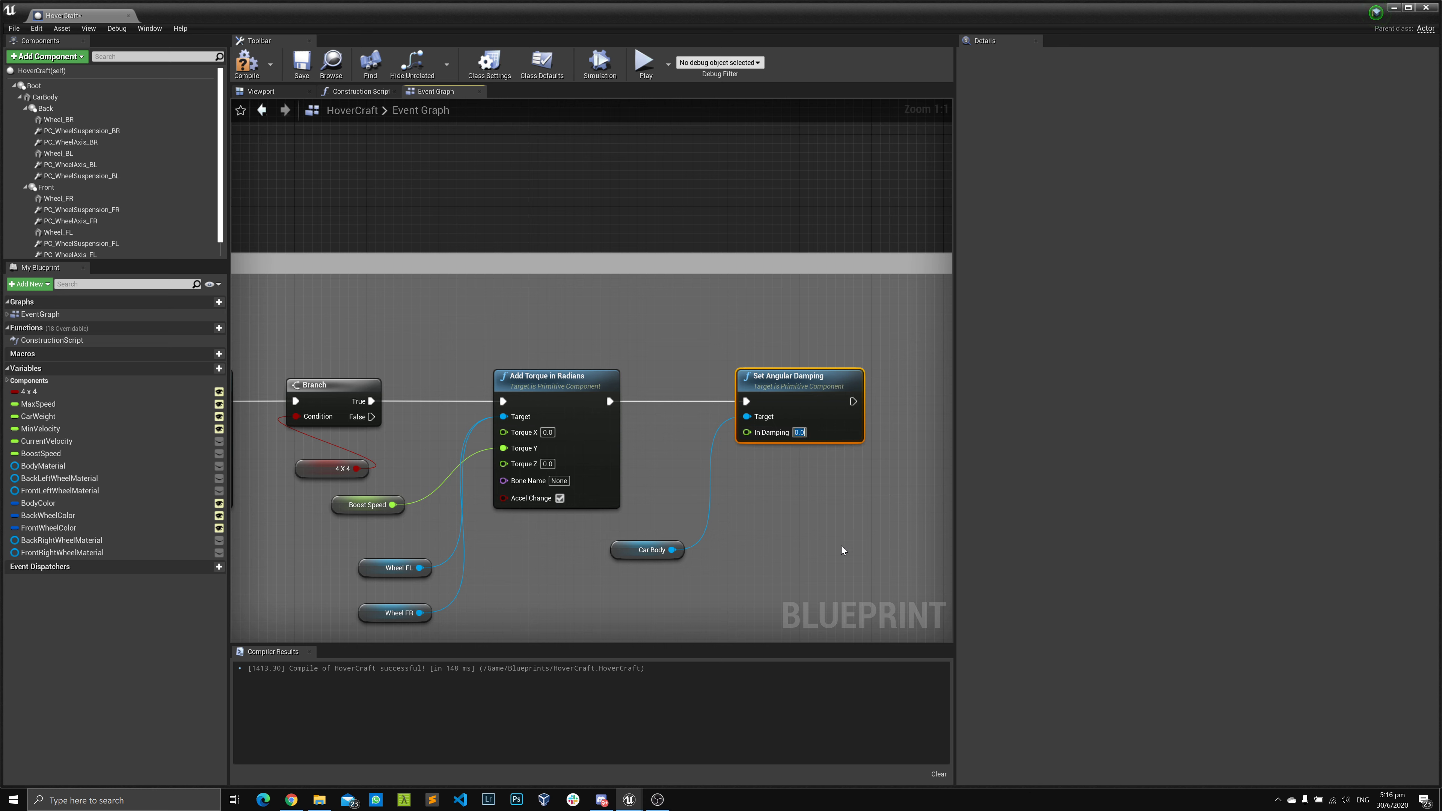
text(5.0)
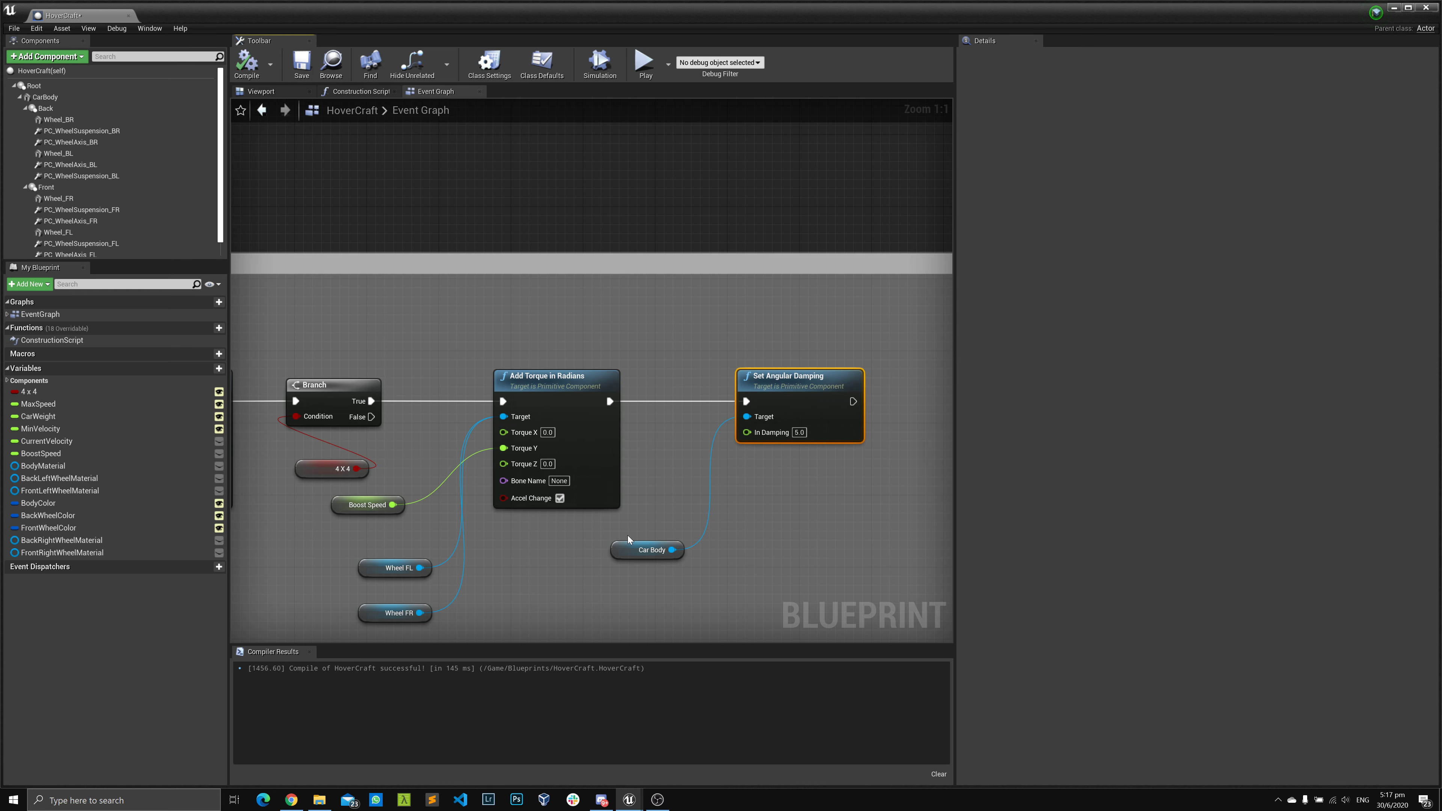
Back in the desert level, run two play sessions to watch the hovercrafts with the new damping.
click(647, 531)
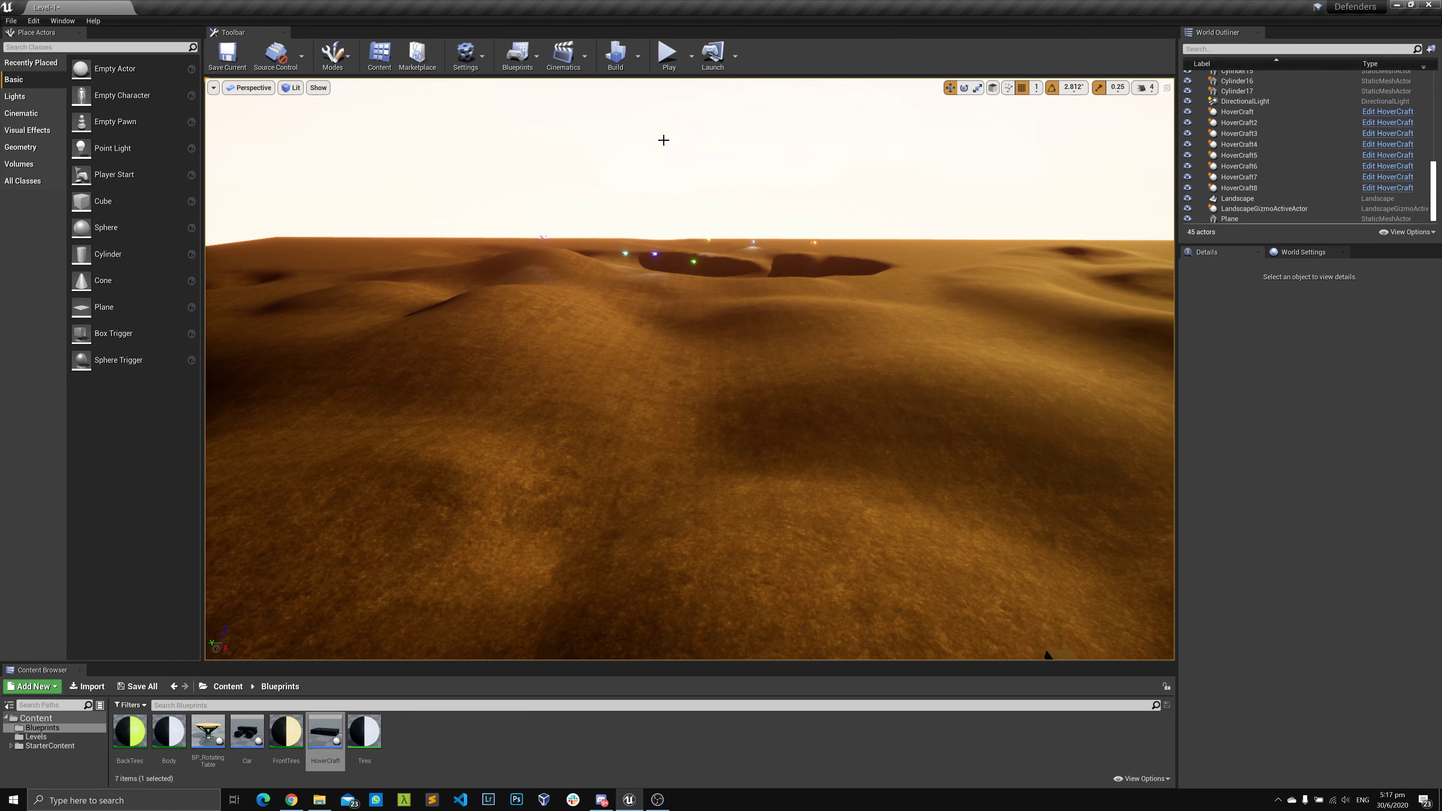
click(667, 55)
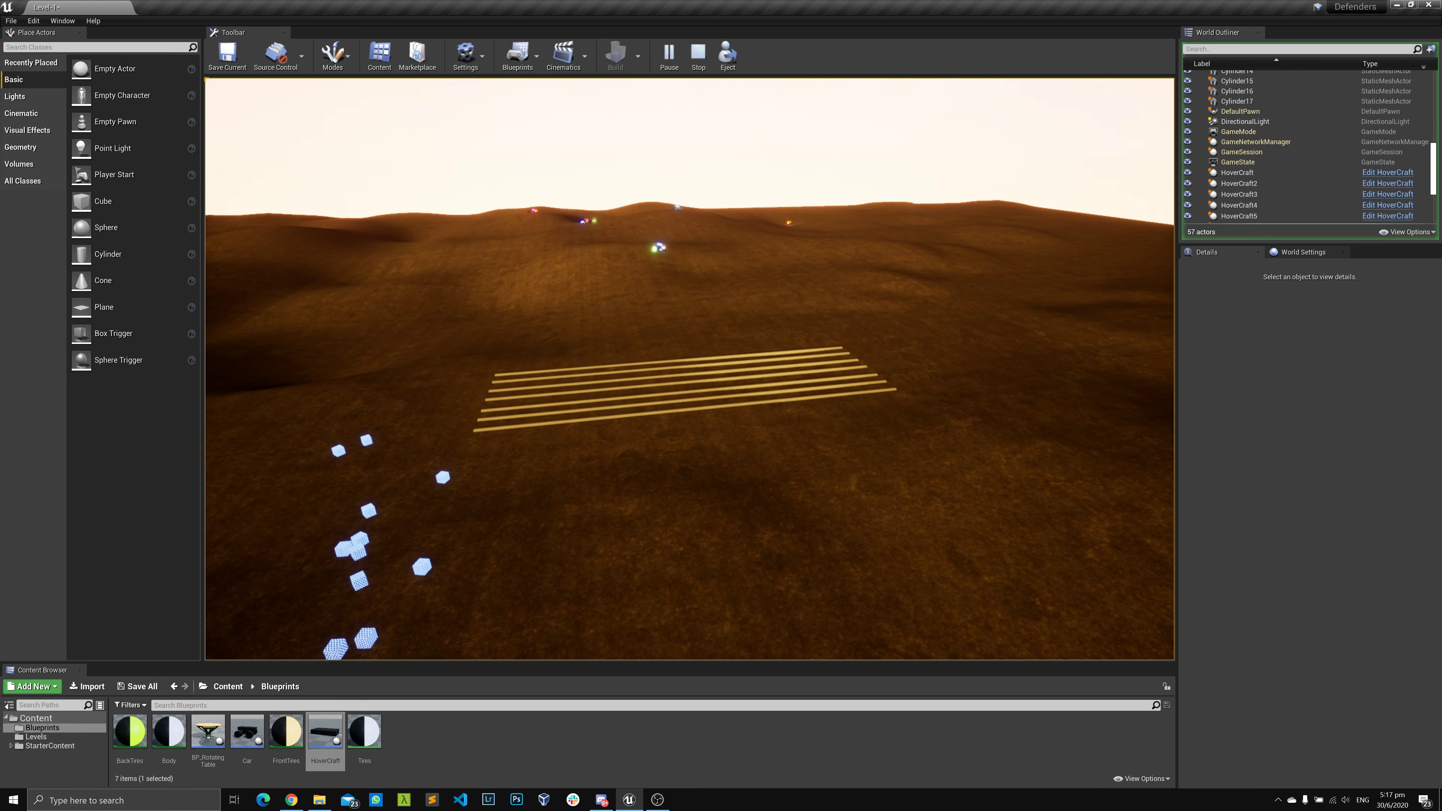
click(697, 56)
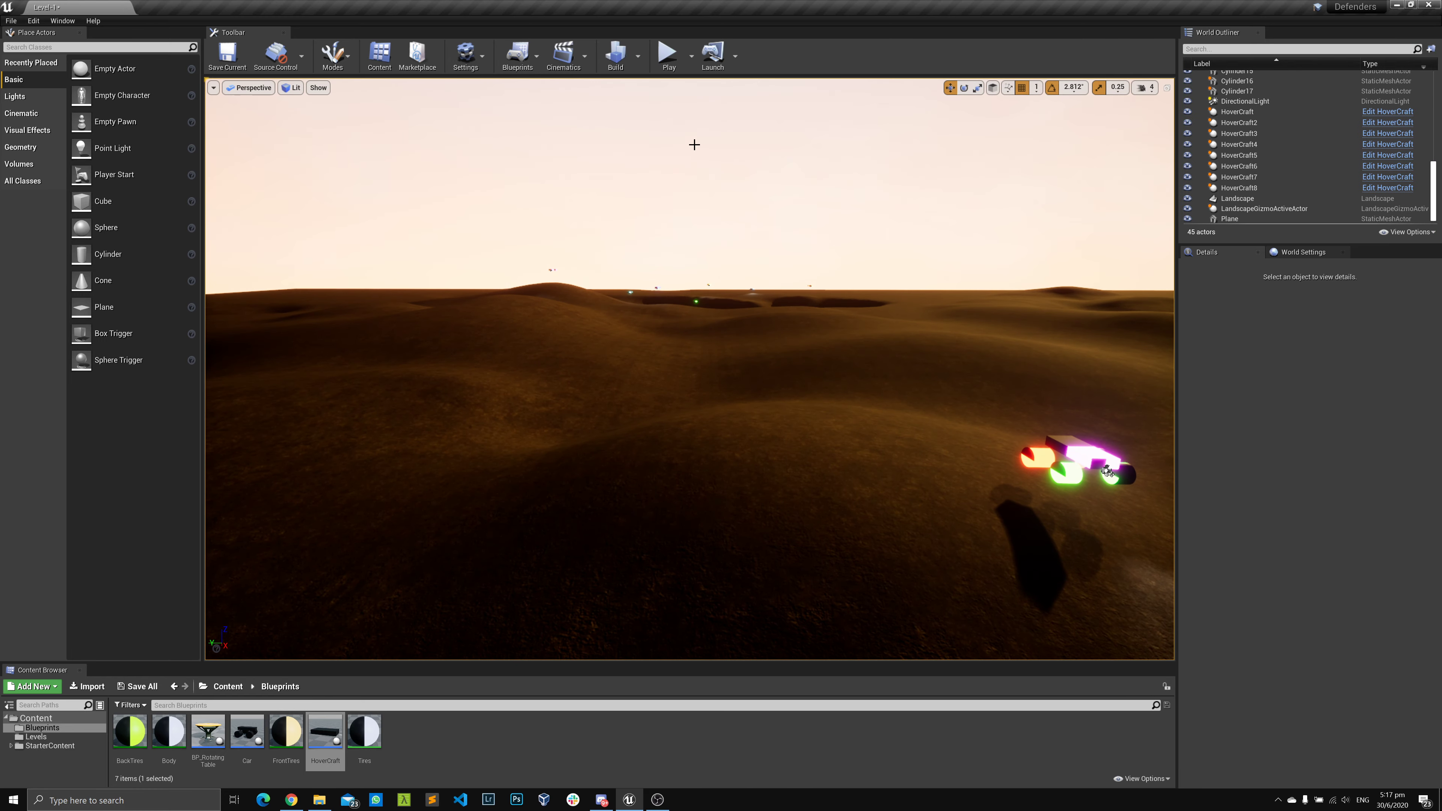
click(667, 55)
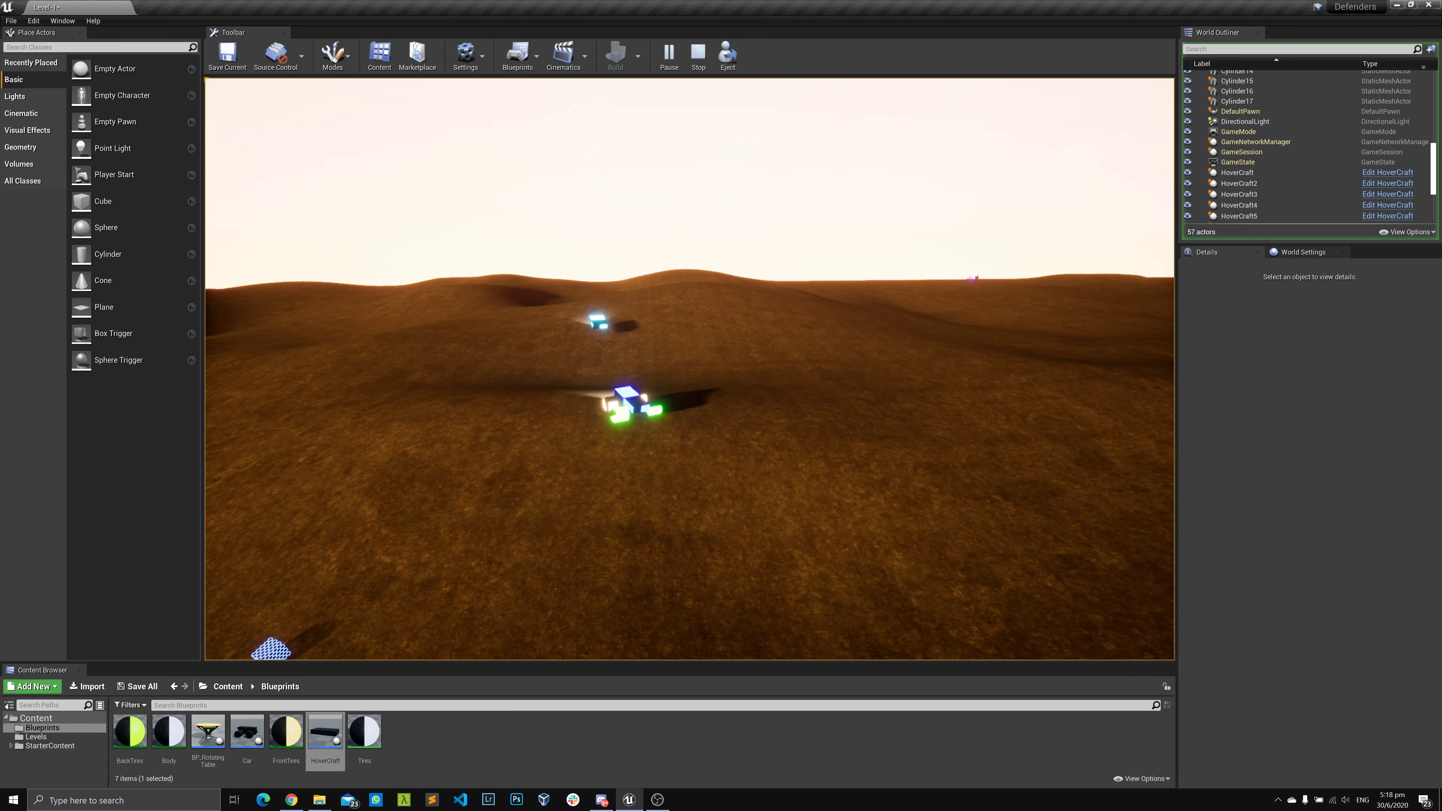
click(698, 53)
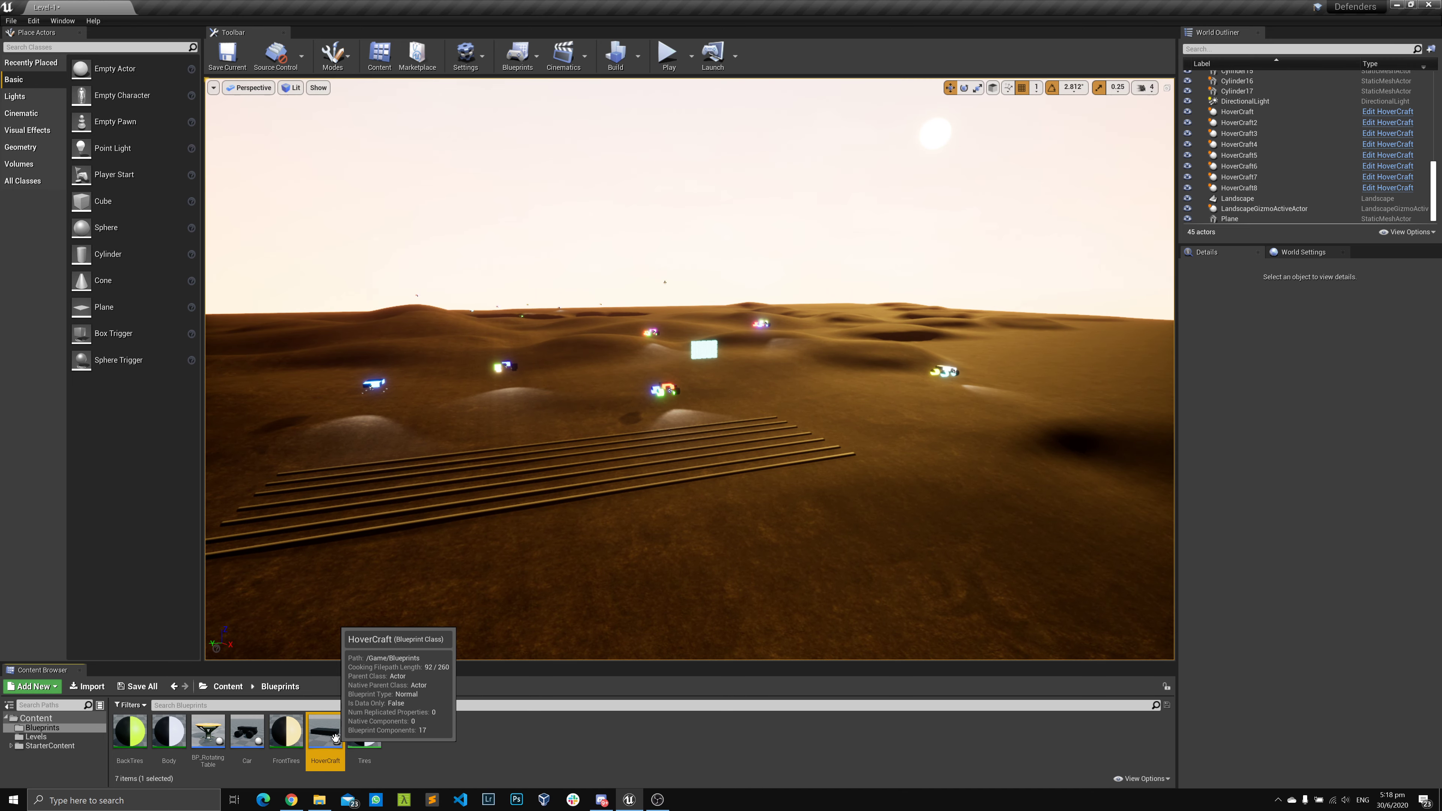
Reopen the HoverCraft blueprint and recompile it with angular damping at 0.0.
double_click(324, 733)
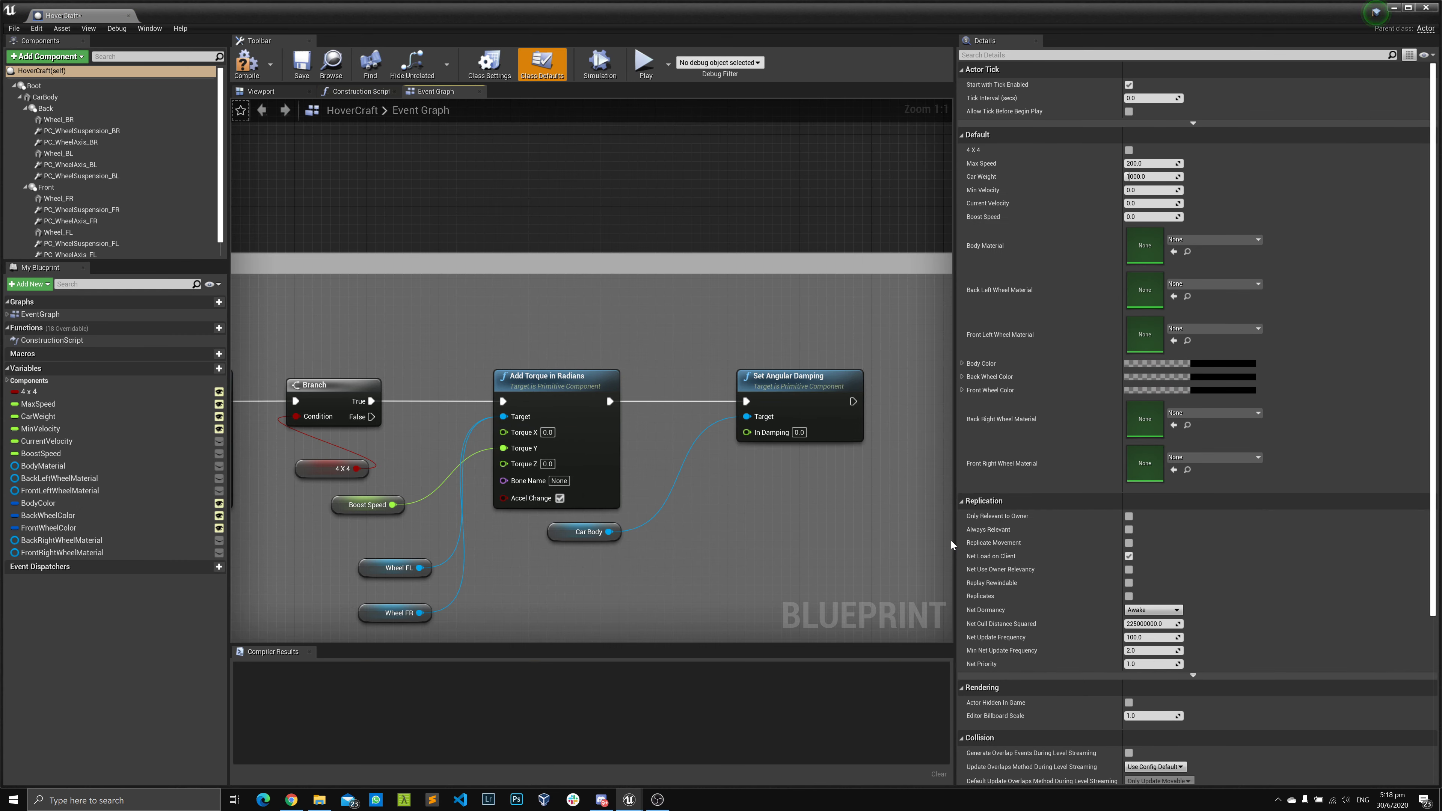
click(246, 63)
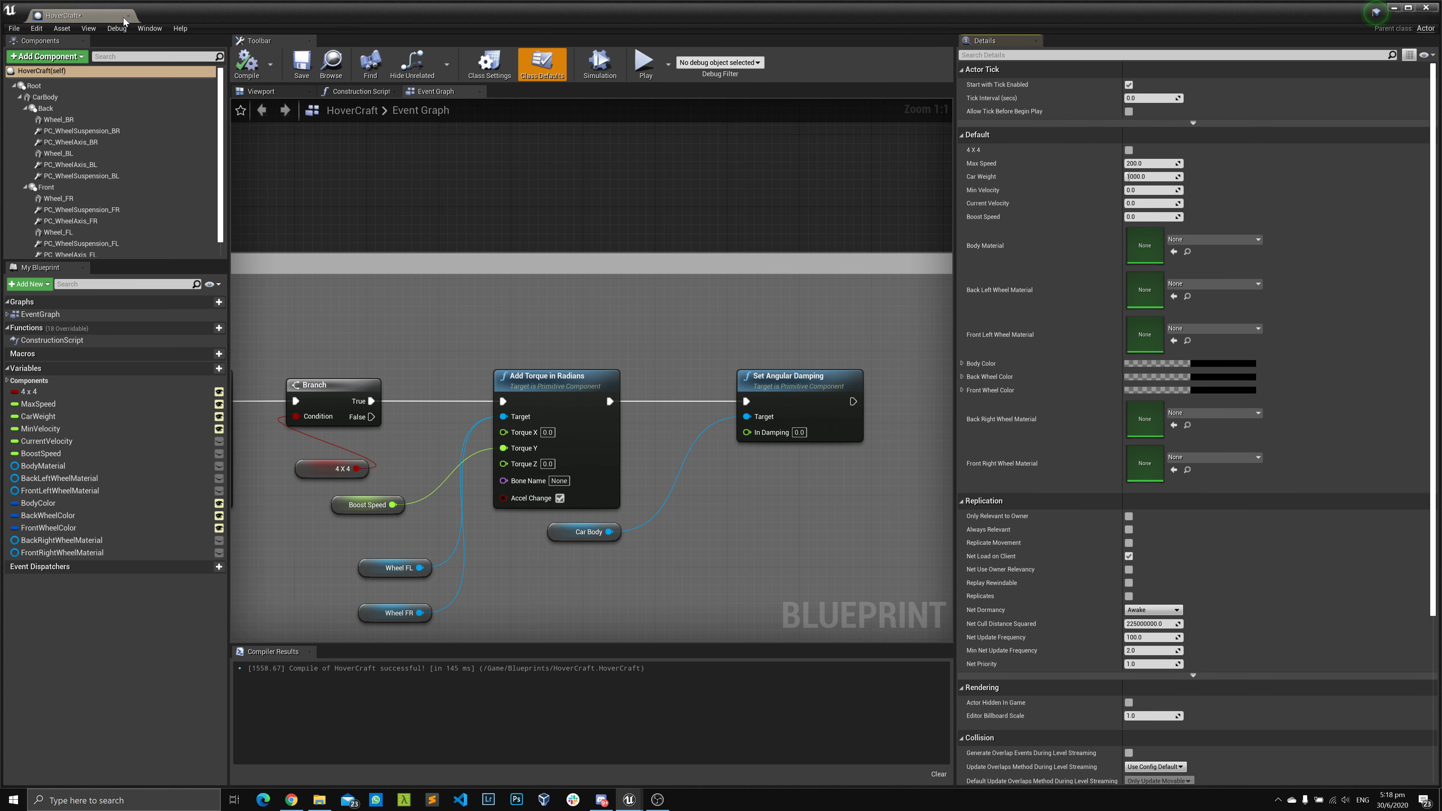
mouse_move(128, 16)
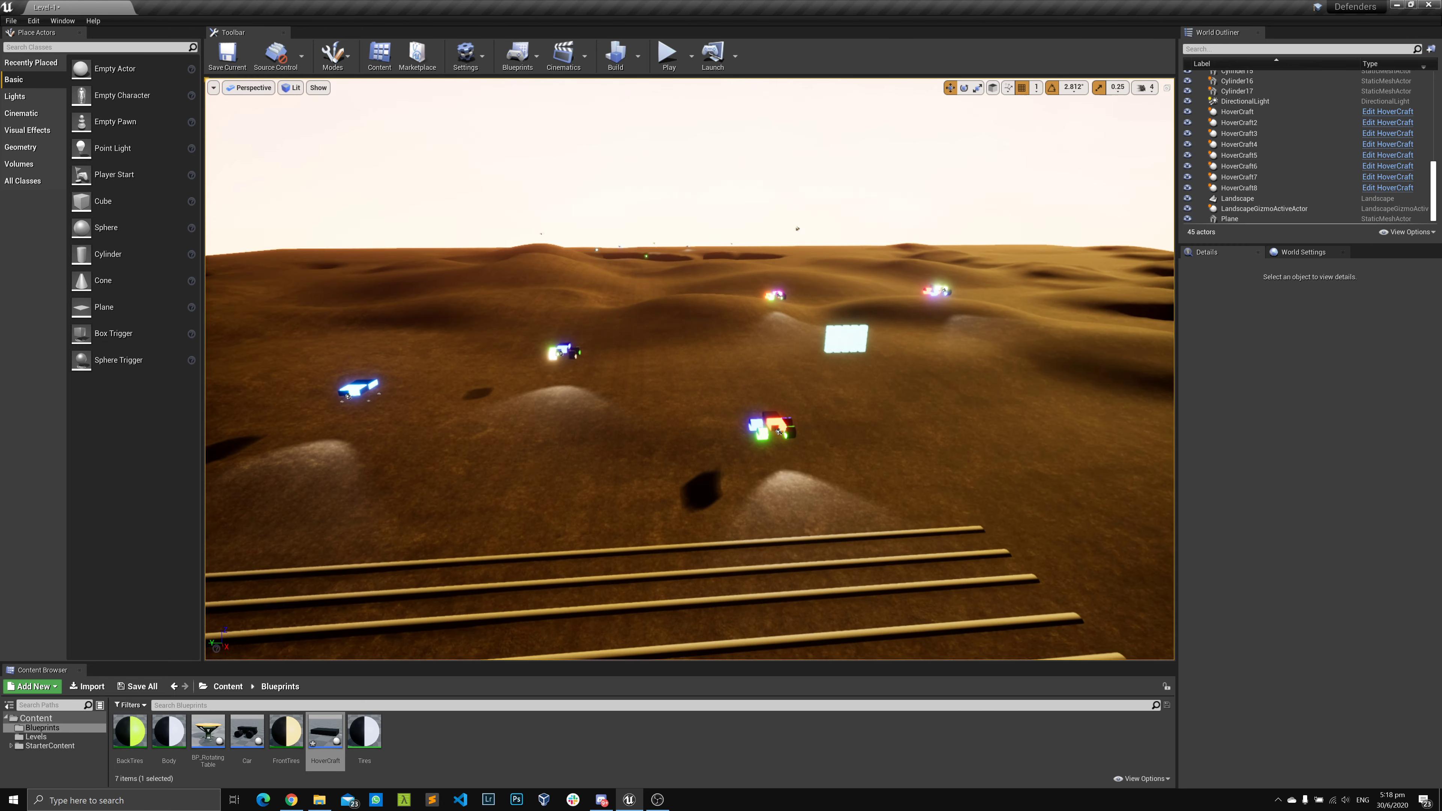
click(669, 54)
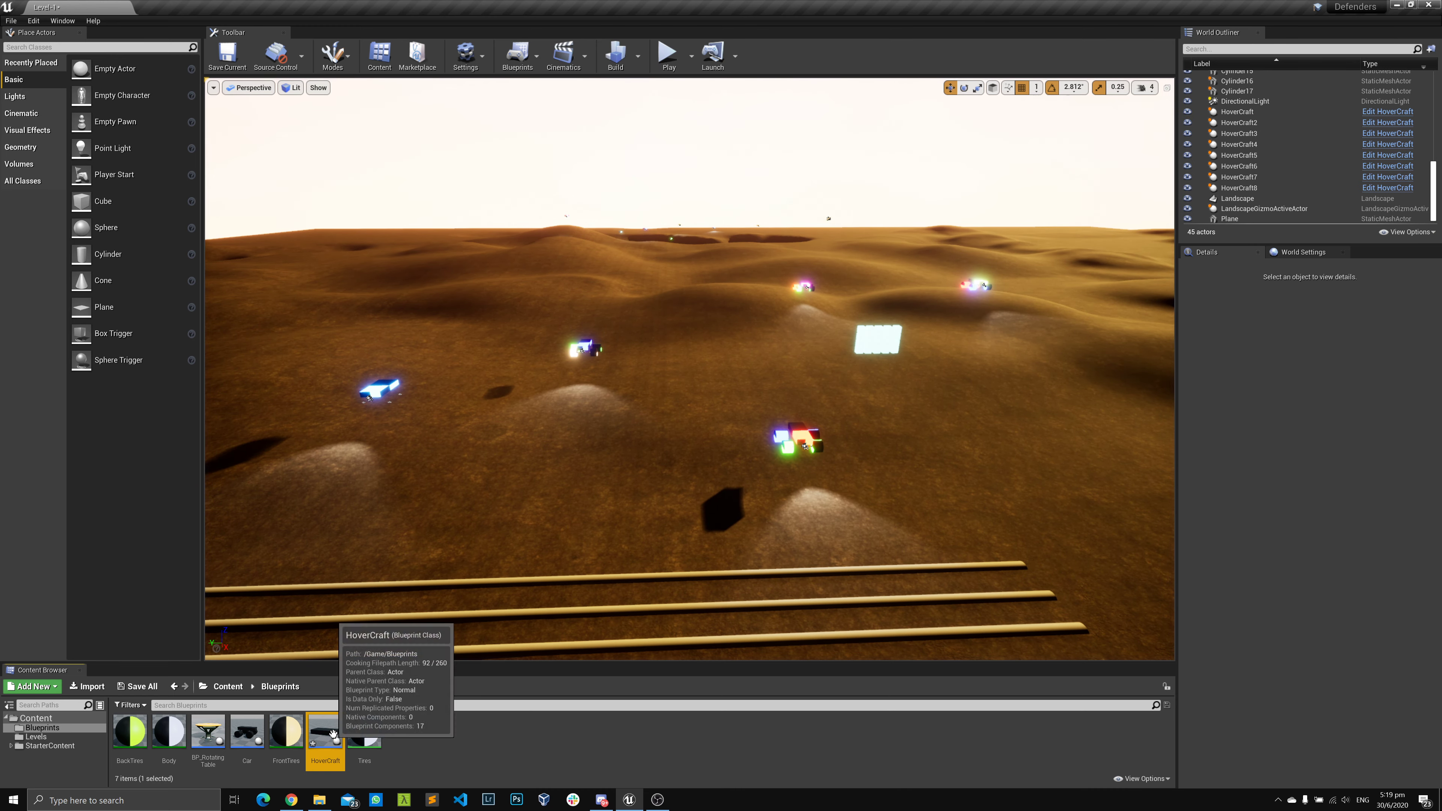
Set the car body's In Damping to 3.0 in the HoverCraft blueprint and recompile.
double_click(324, 734)
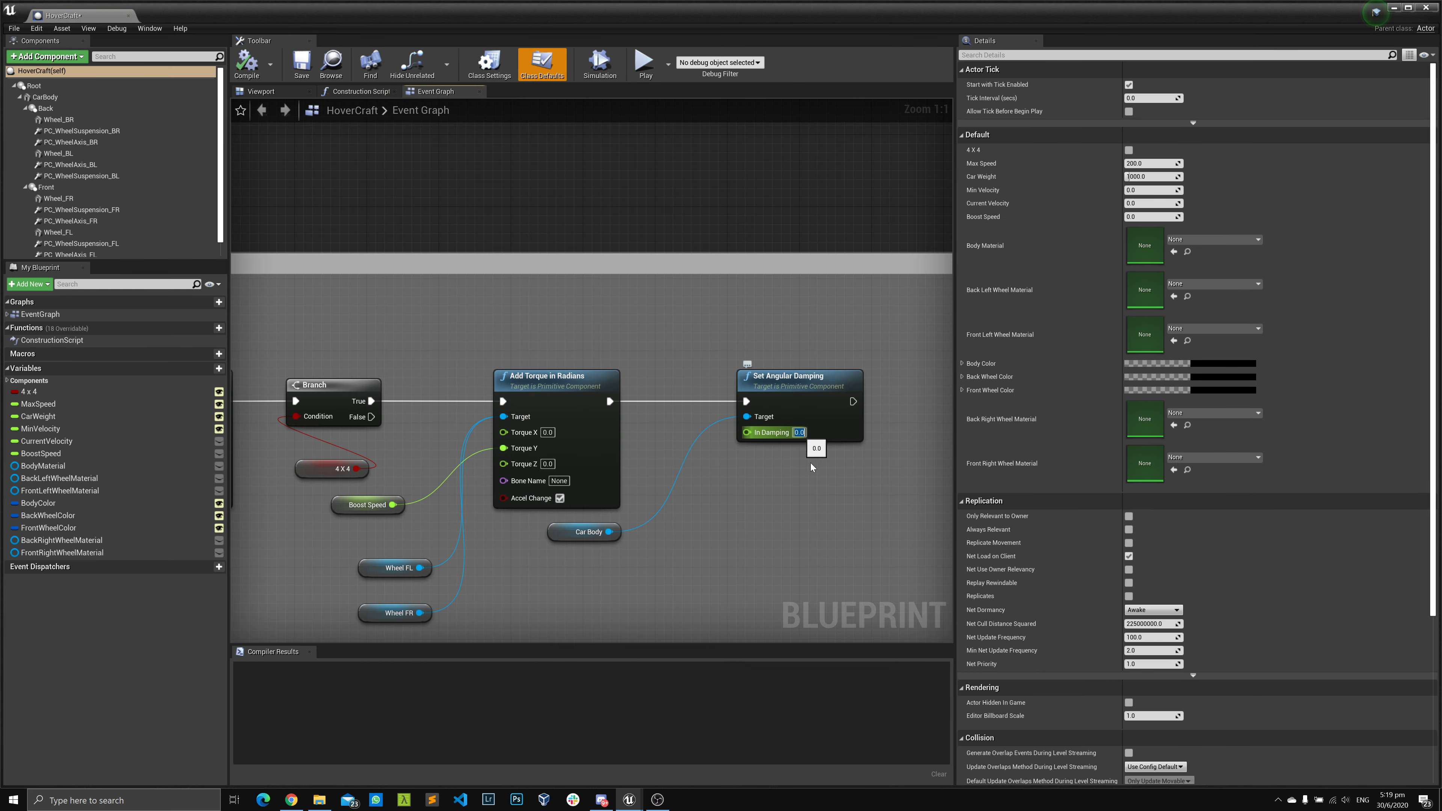
text(3.0)
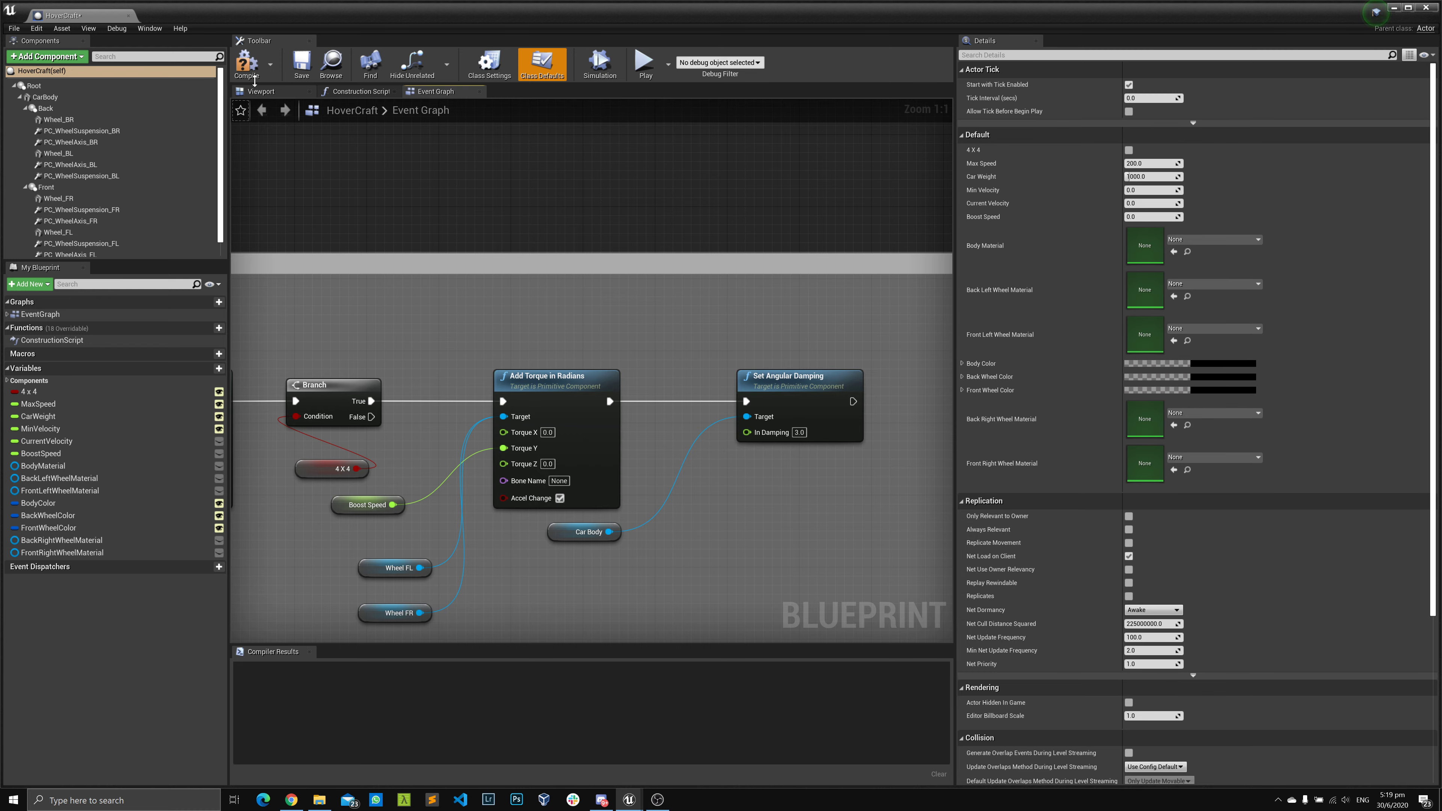
click(246, 63)
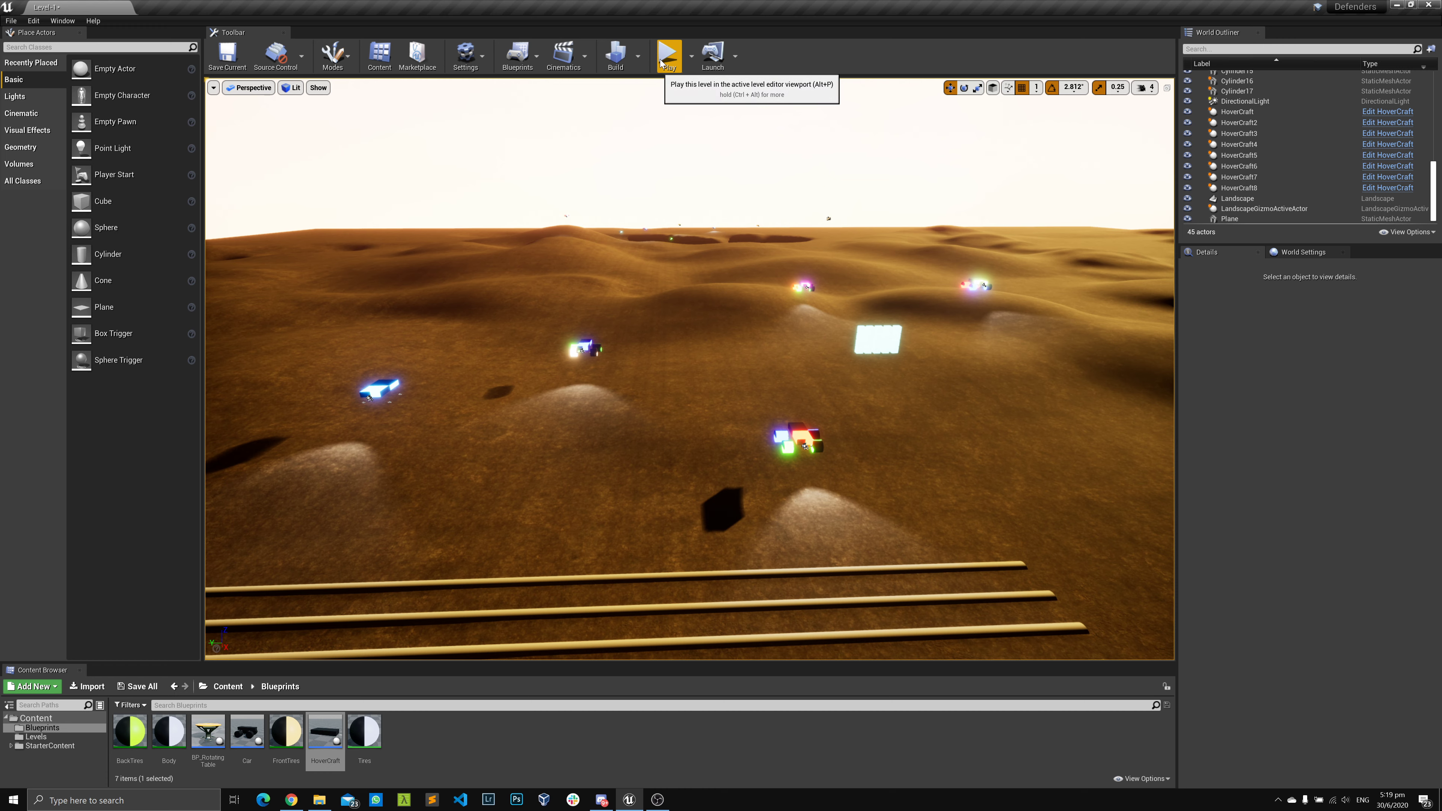
Play the level, stop, and play again to confirm the hovercrafts stay upright at damping 3.0.
click(669, 54)
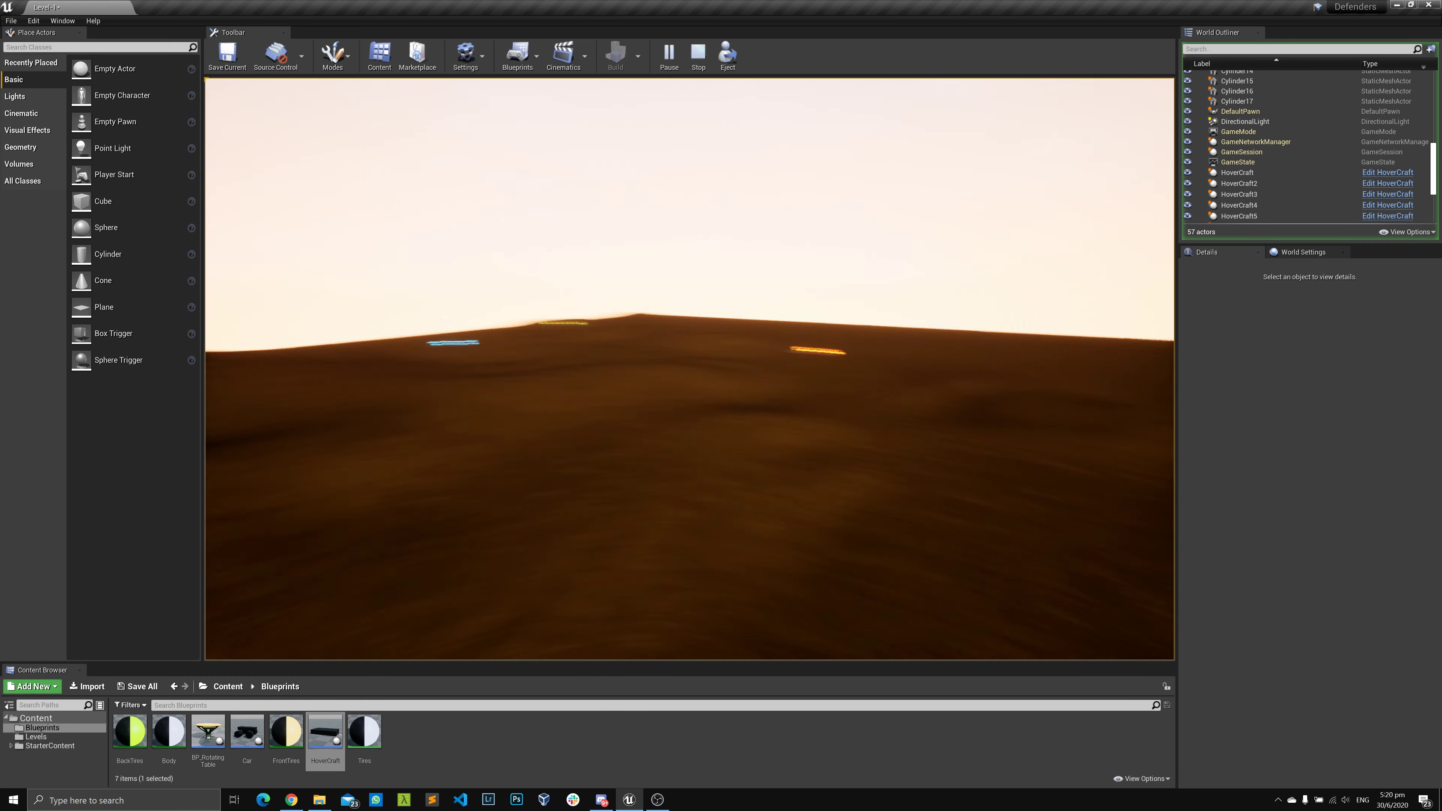
click(698, 55)
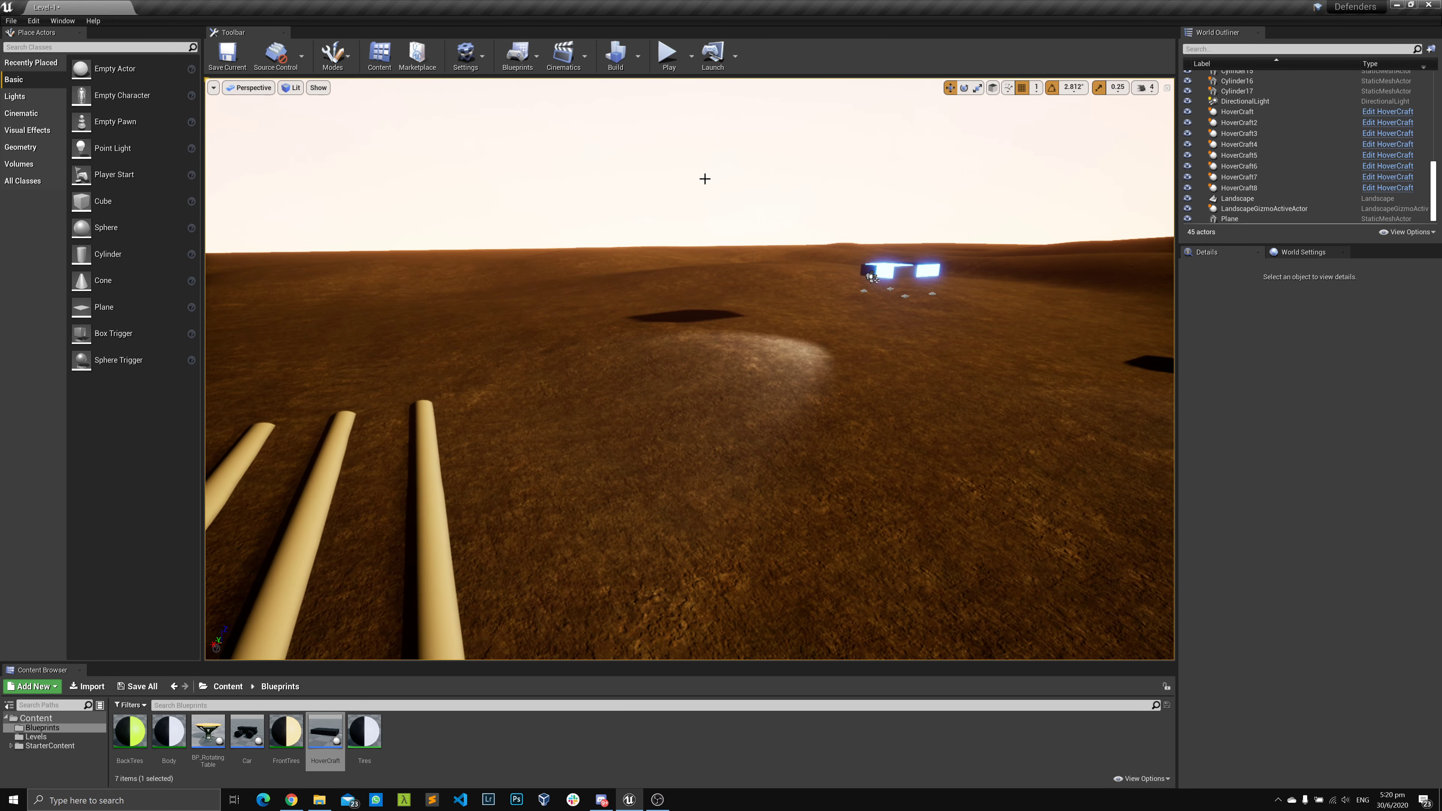
click(667, 55)
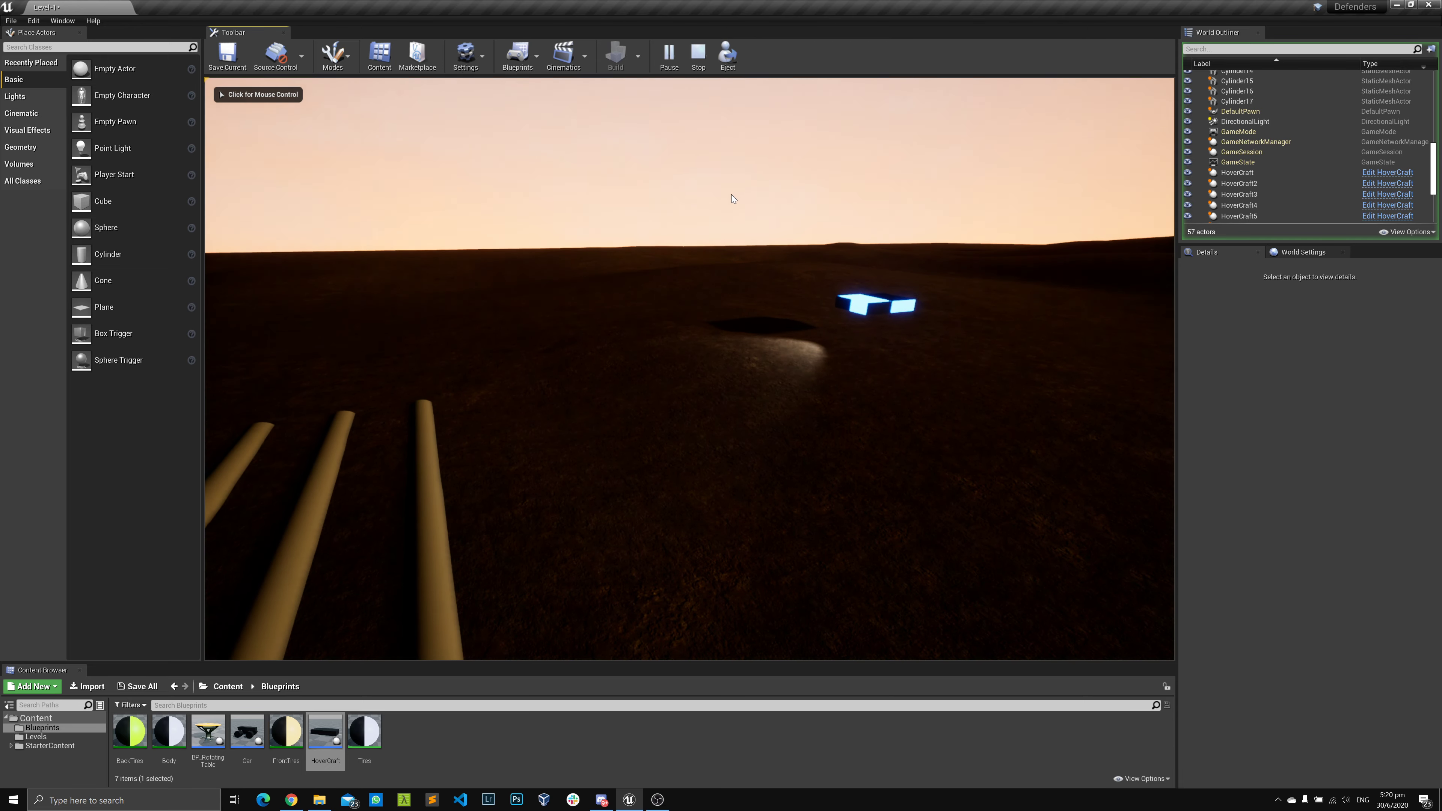